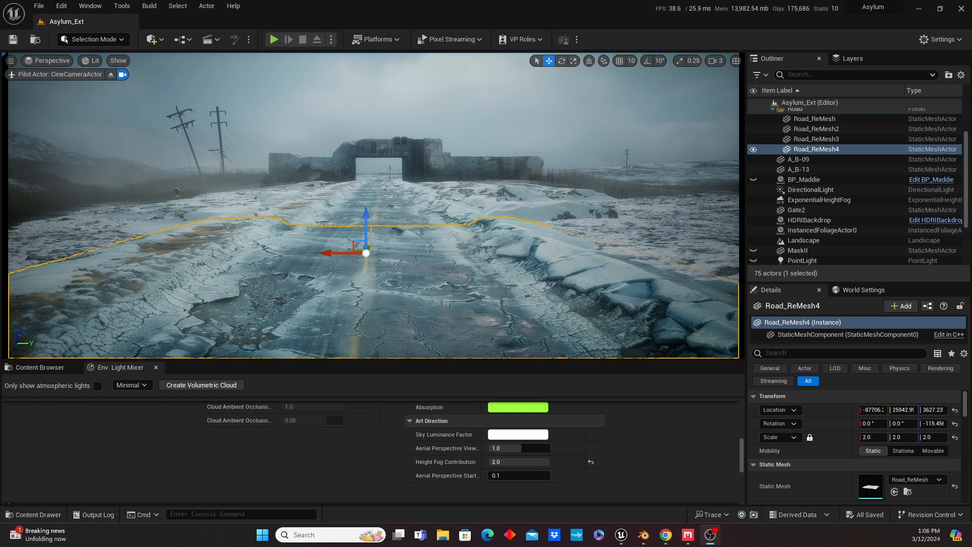
# Bring the Chrome Midjourney channel with the cracked asphalt tundra texture in front of Unreal
pyautogui.click(665, 533)
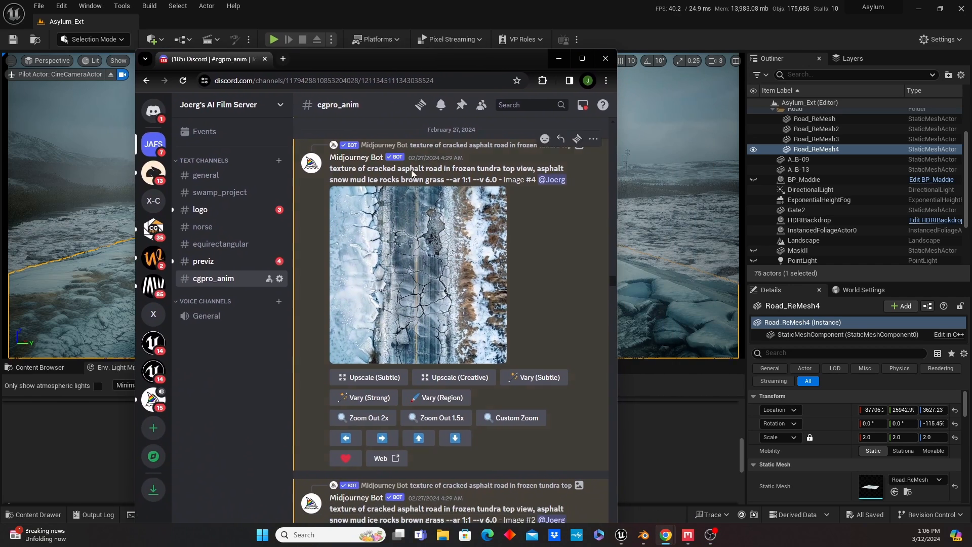
pyautogui.moveTo(533, 258)
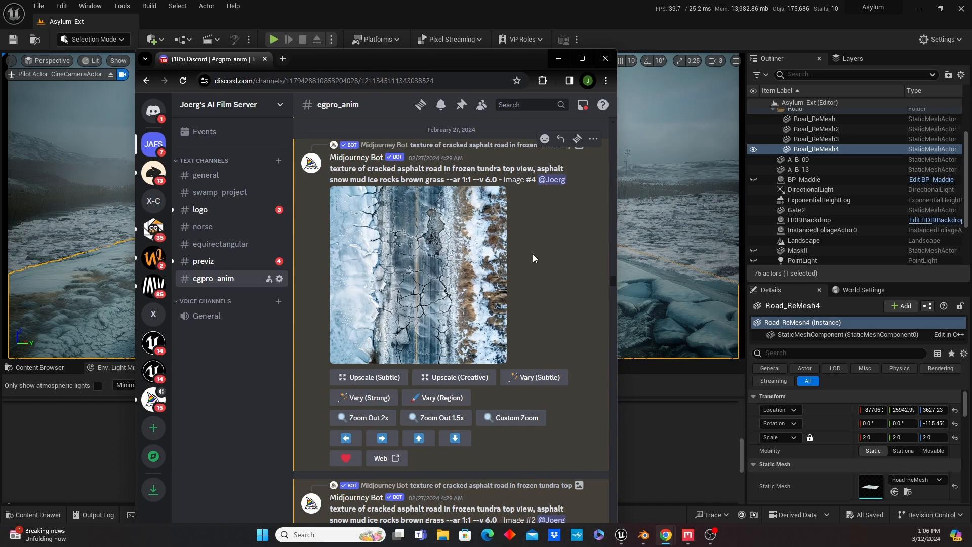
pyautogui.moveTo(529, 263)
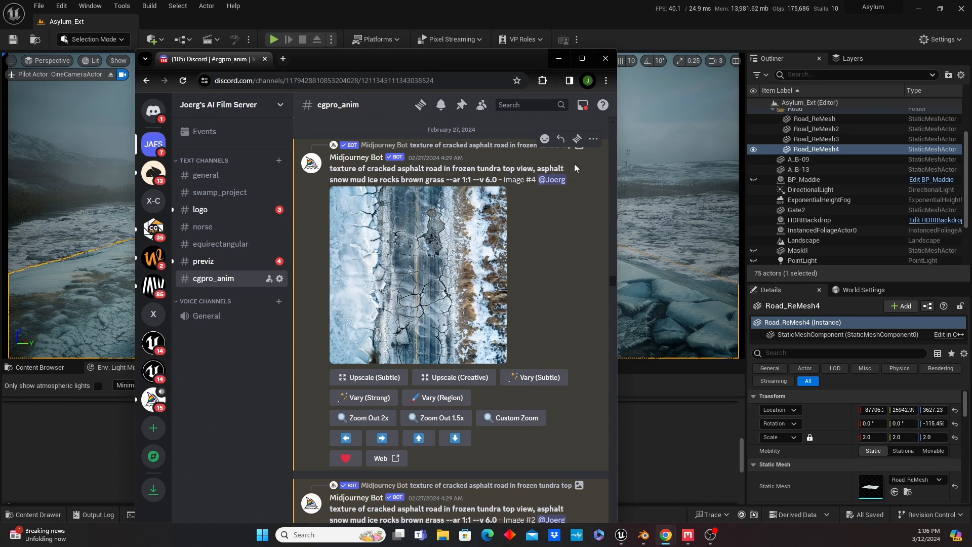
pyautogui.moveTo(421, 220)
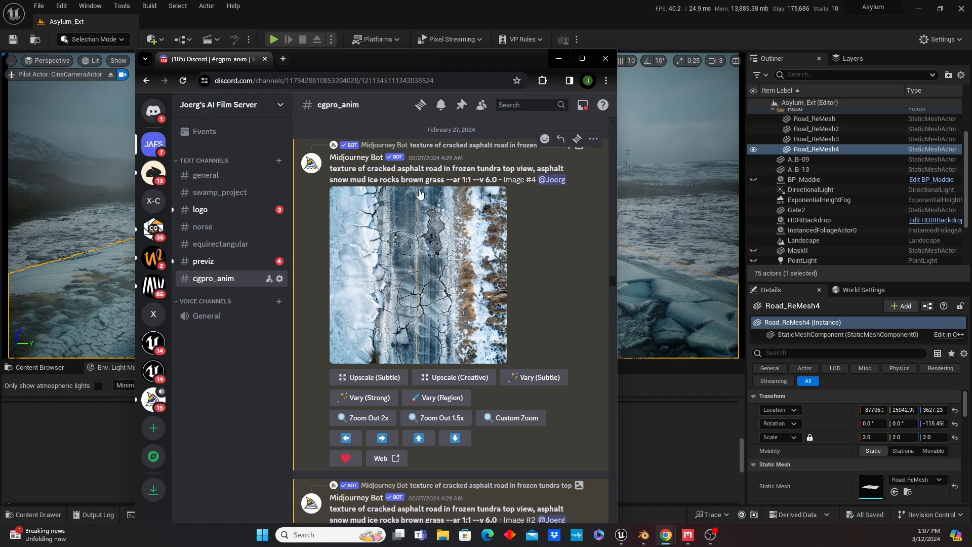
pyautogui.moveTo(451, 180)
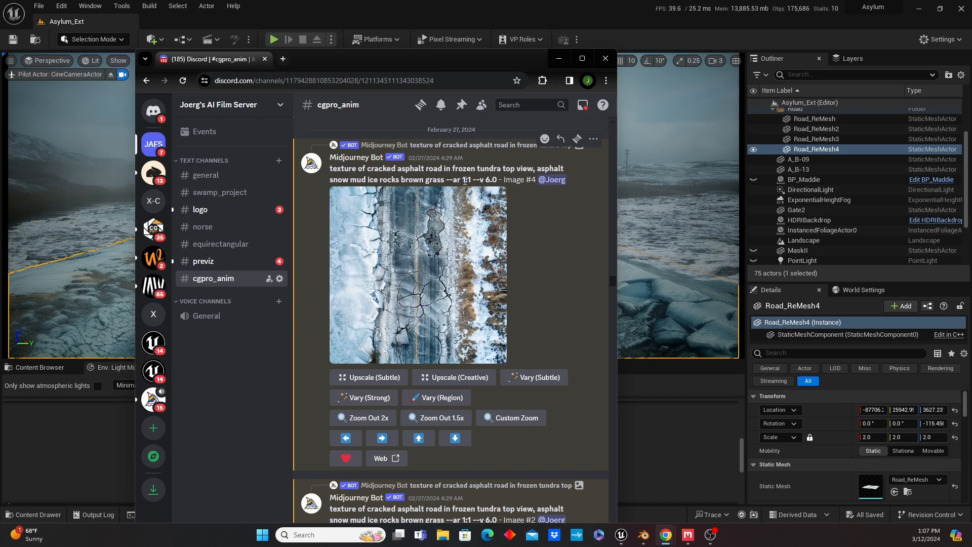
pyautogui.moveTo(474, 308)
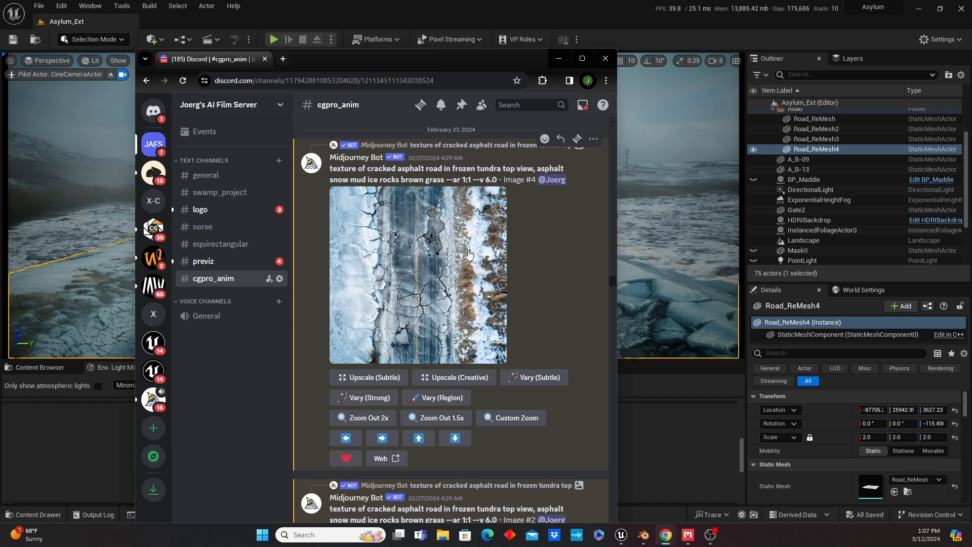
pyautogui.moveTo(470, 238)
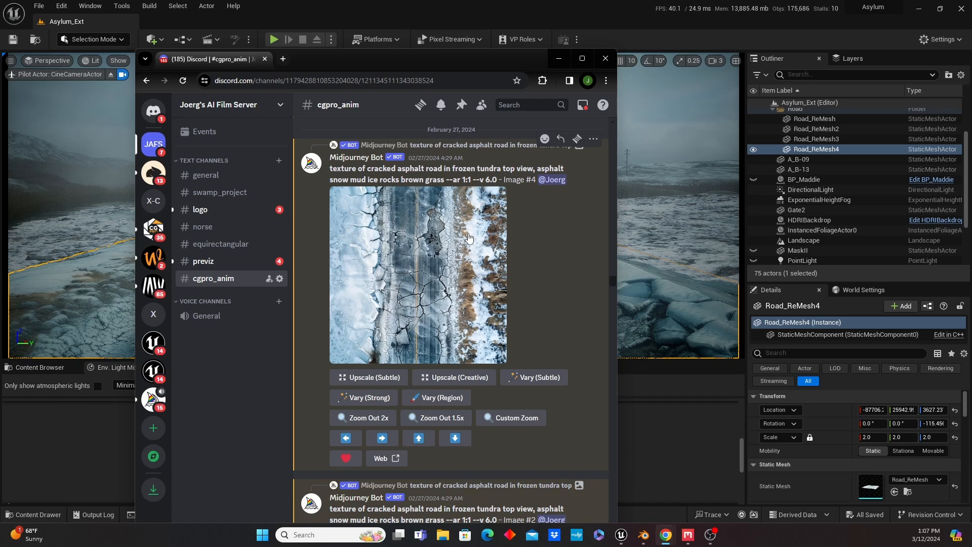
pyautogui.moveTo(450, 271)
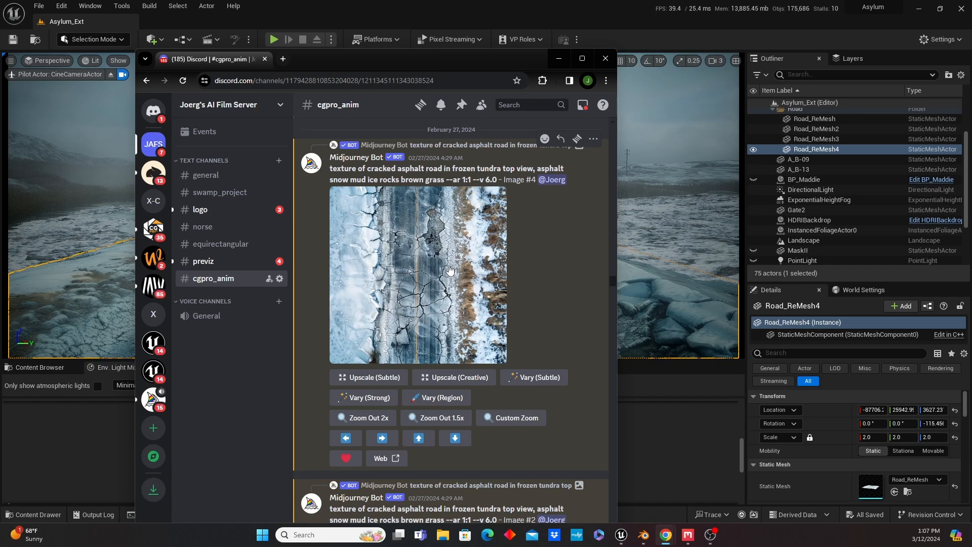
pyautogui.moveTo(455, 267)
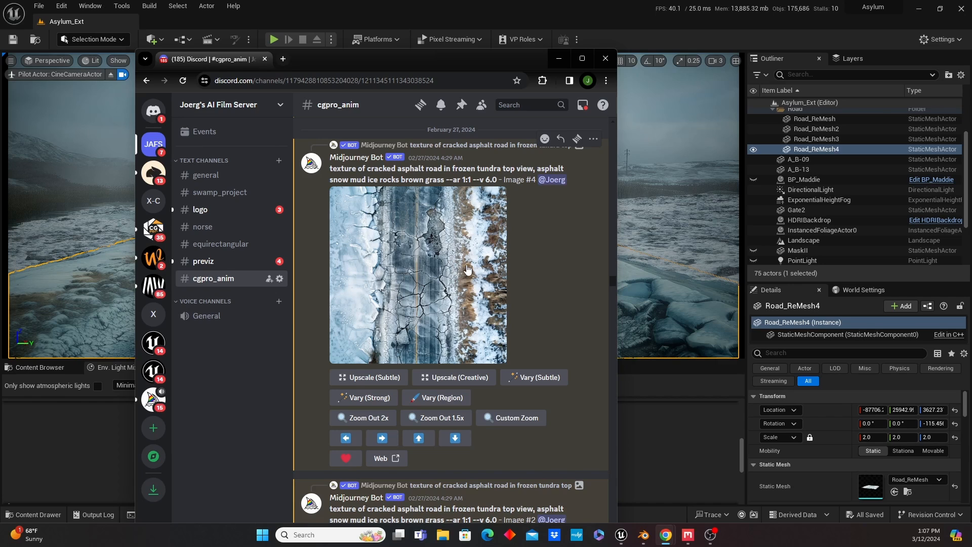
pyautogui.moveTo(465, 250)
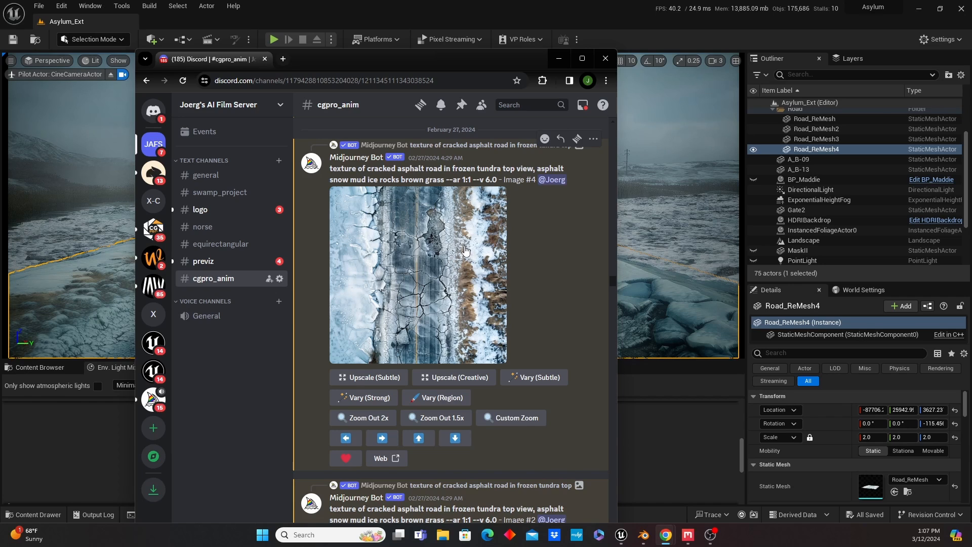
pyautogui.moveTo(486, 229)
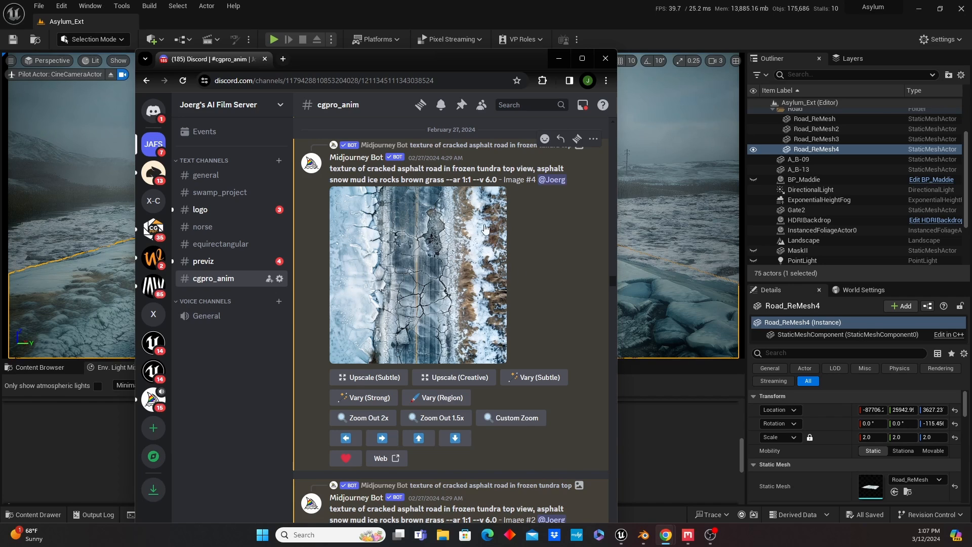
pyautogui.moveTo(458, 242)
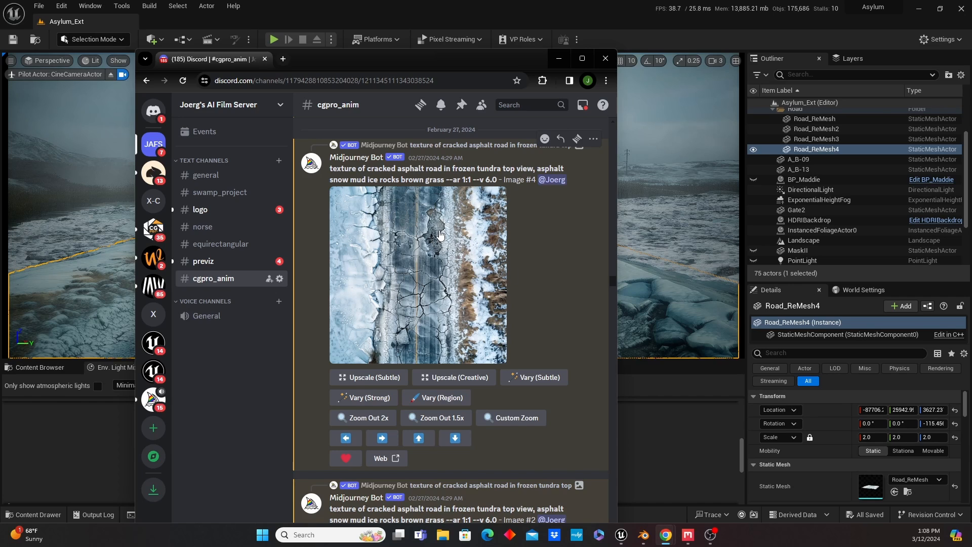
pyautogui.moveTo(467, 237)
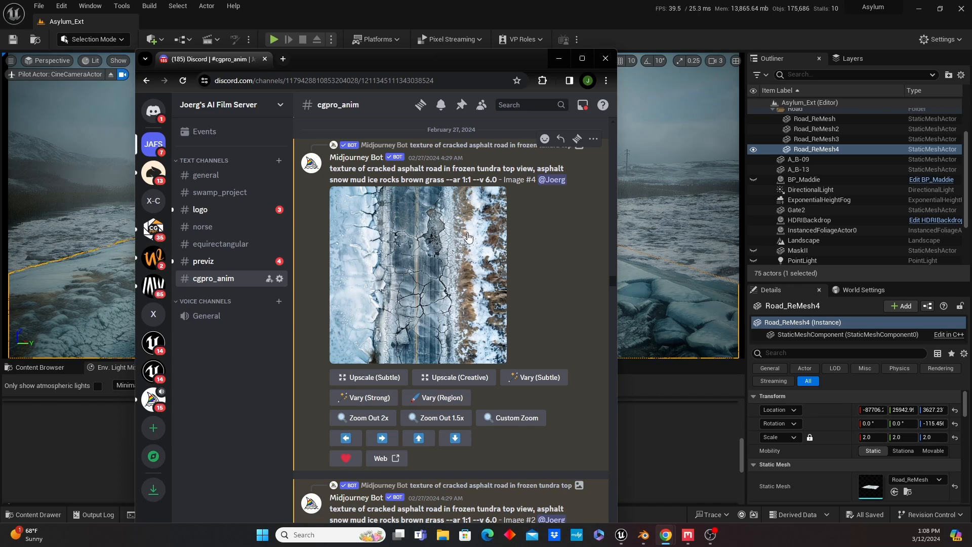
pyautogui.moveTo(468, 222)
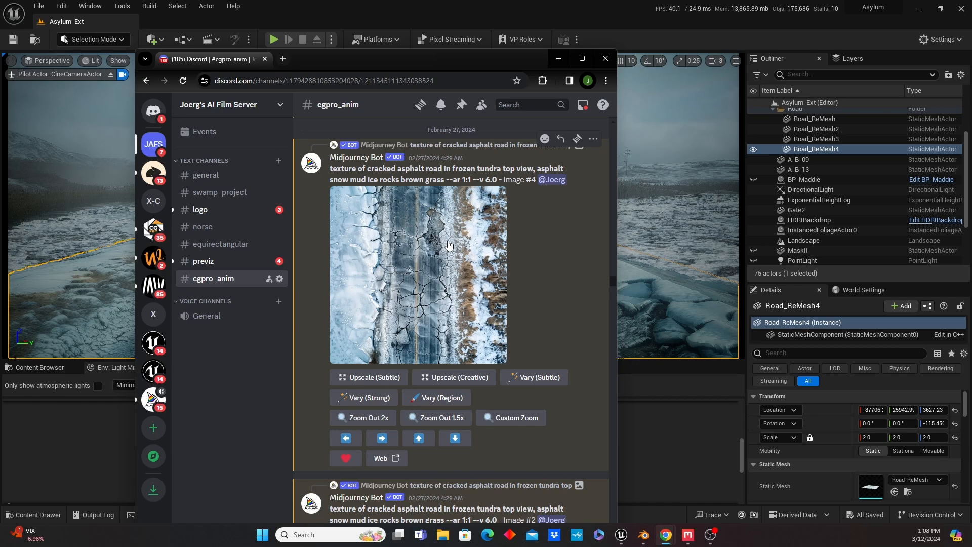
pyautogui.moveTo(518, 238)
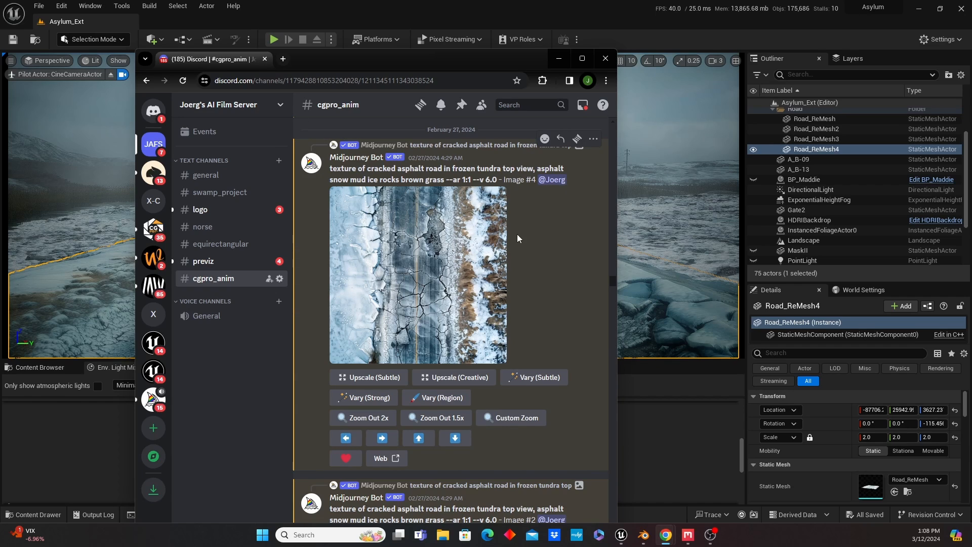
pyautogui.moveTo(460, 320)
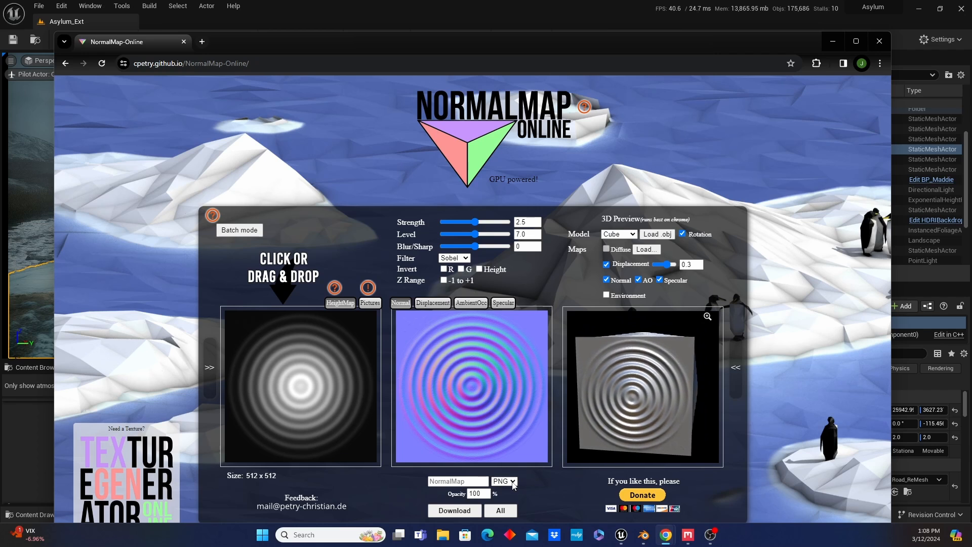
# Switch from the NormalMap-Online page to the Blender Road_REMesh window via the taskbar
pyautogui.click(512, 482)
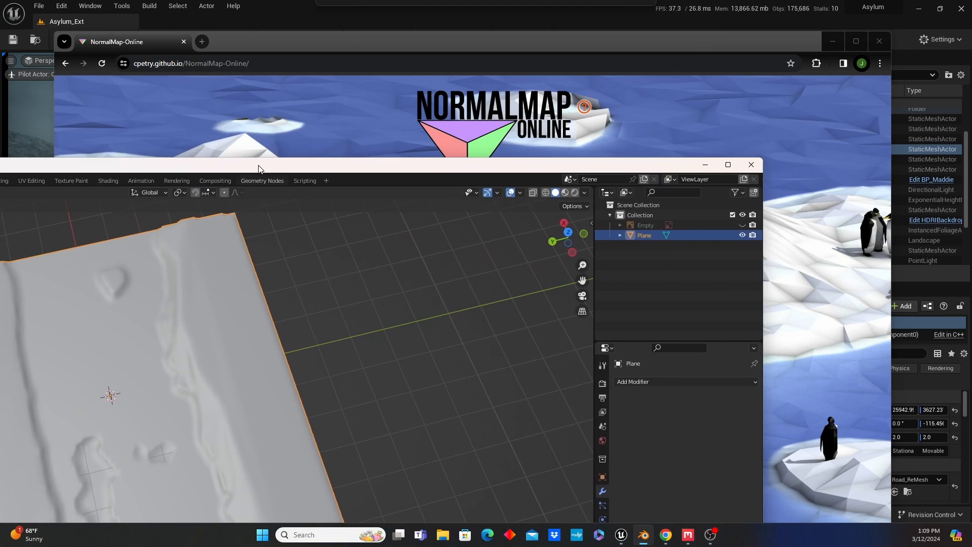
# Maximize Blender and put the displaced plane into Edit Mode to inspect its dense mesh
pyautogui.click(727, 164)
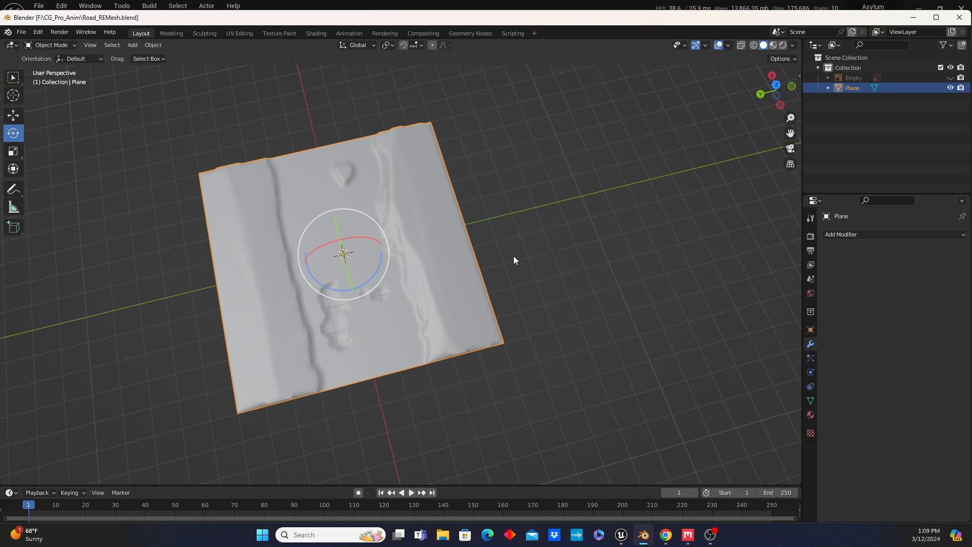
pyautogui.moveTo(521, 298)
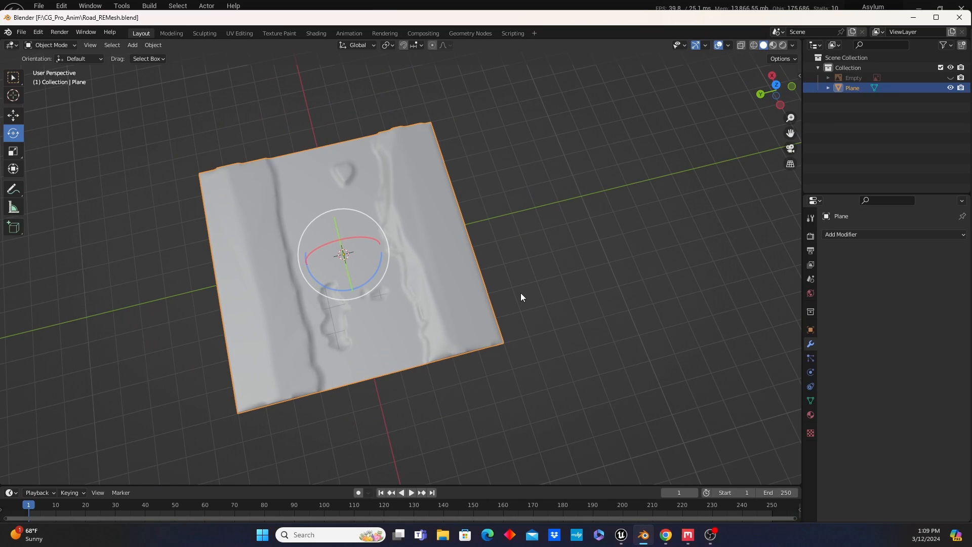
pyautogui.moveTo(526, 302)
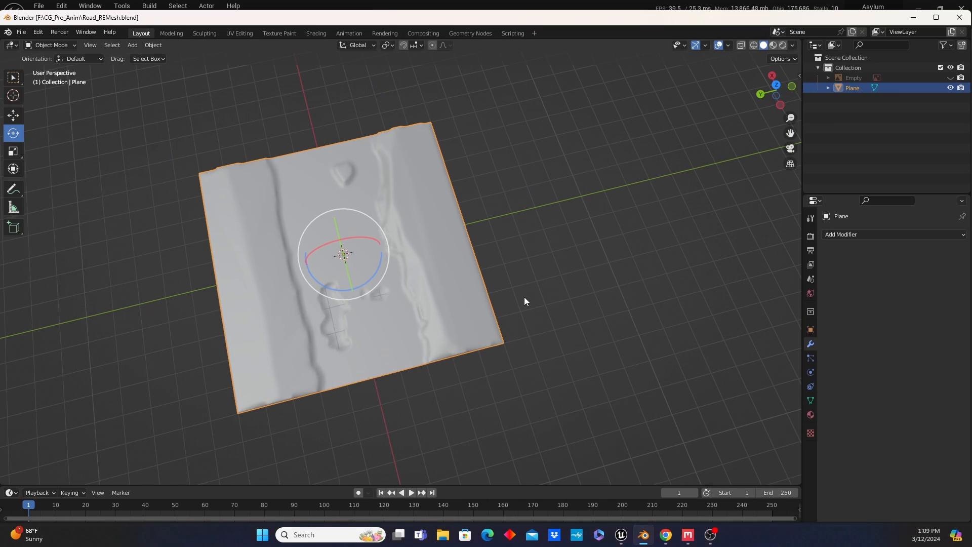
pyautogui.moveTo(530, 316)
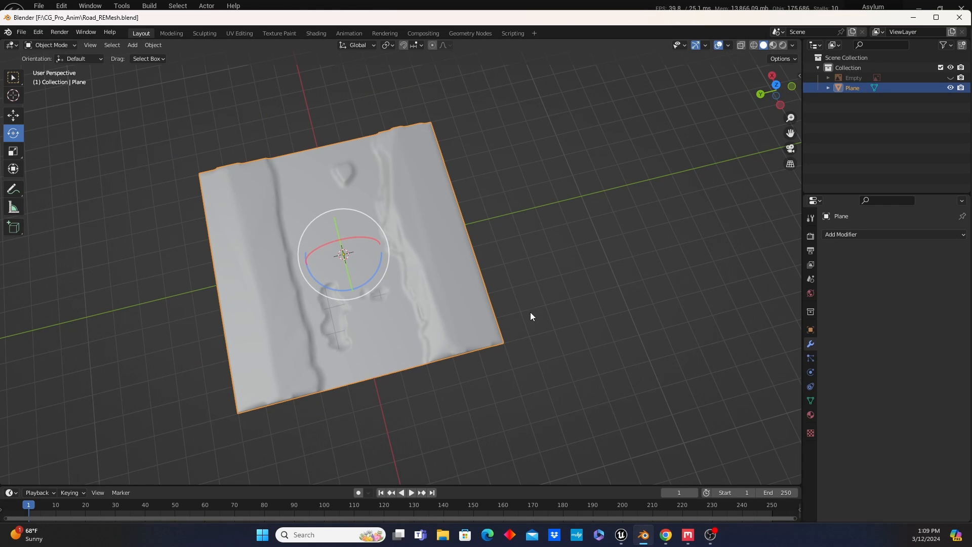
pyautogui.moveTo(505, 362)
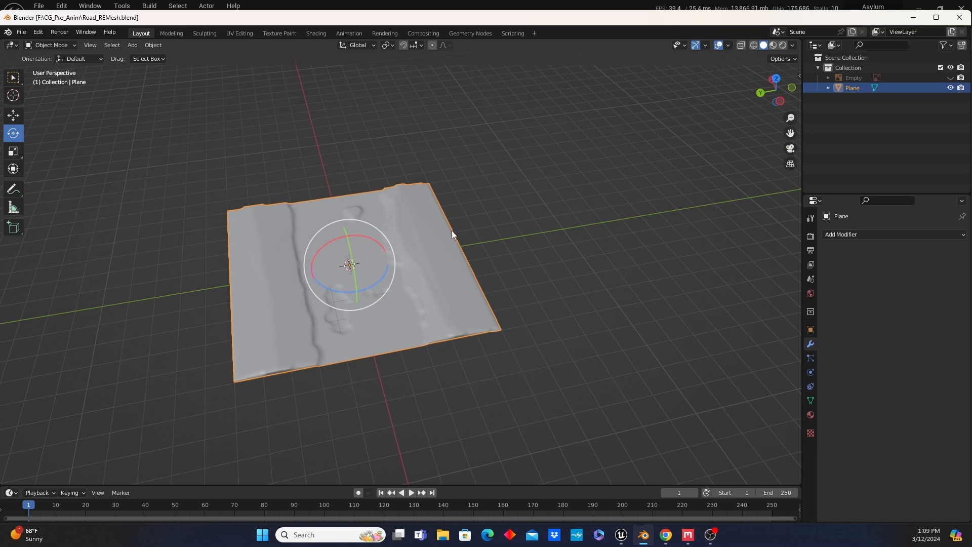
pyautogui.moveTo(470, 234)
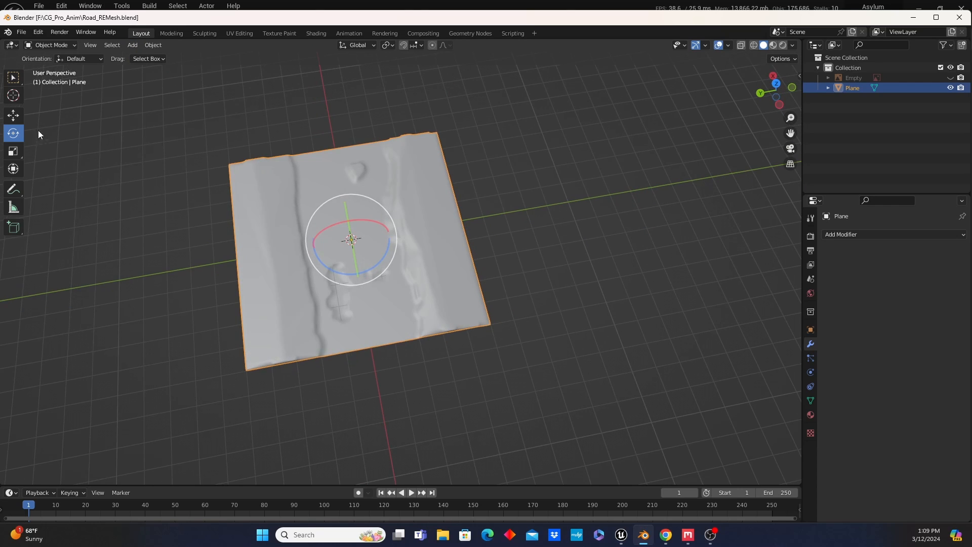
pyautogui.click(49, 44)
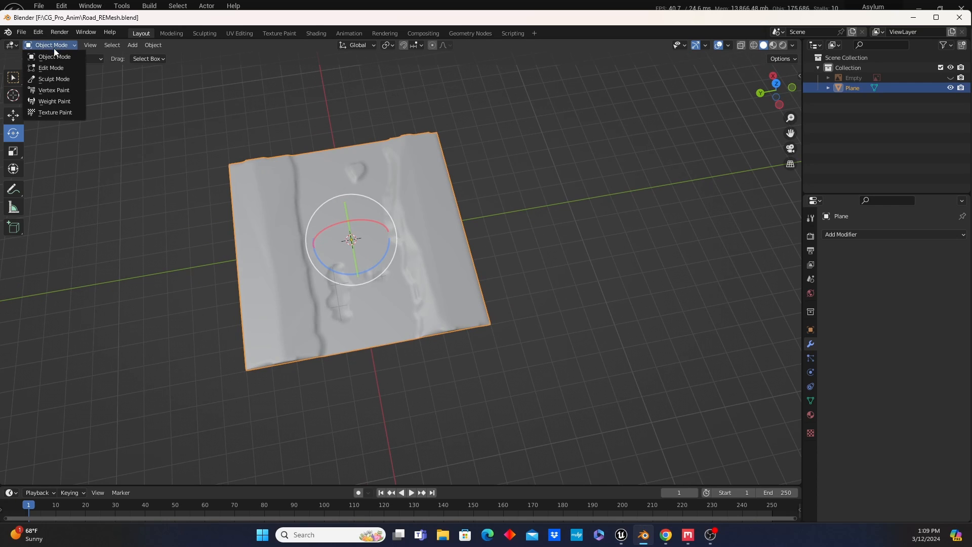
pyautogui.click(51, 67)
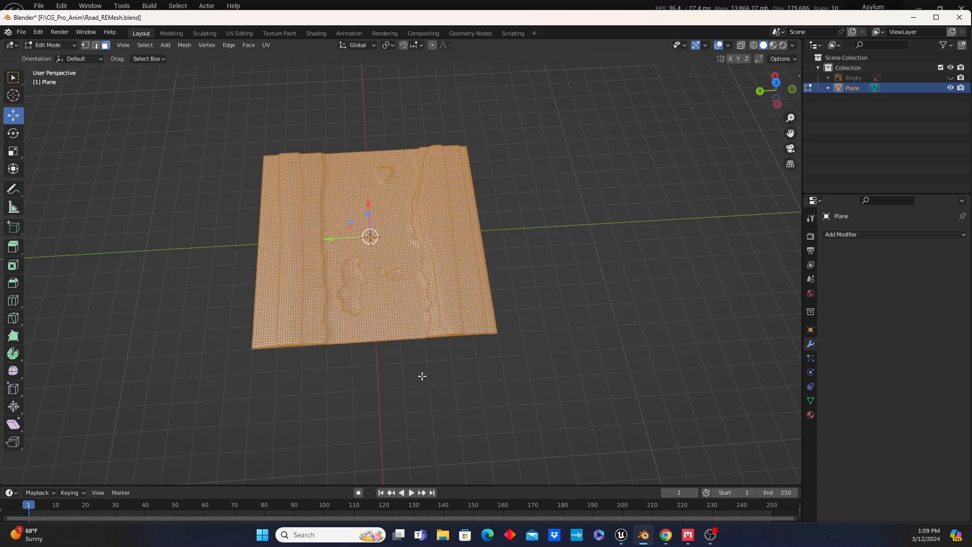
pyautogui.scroll(3)
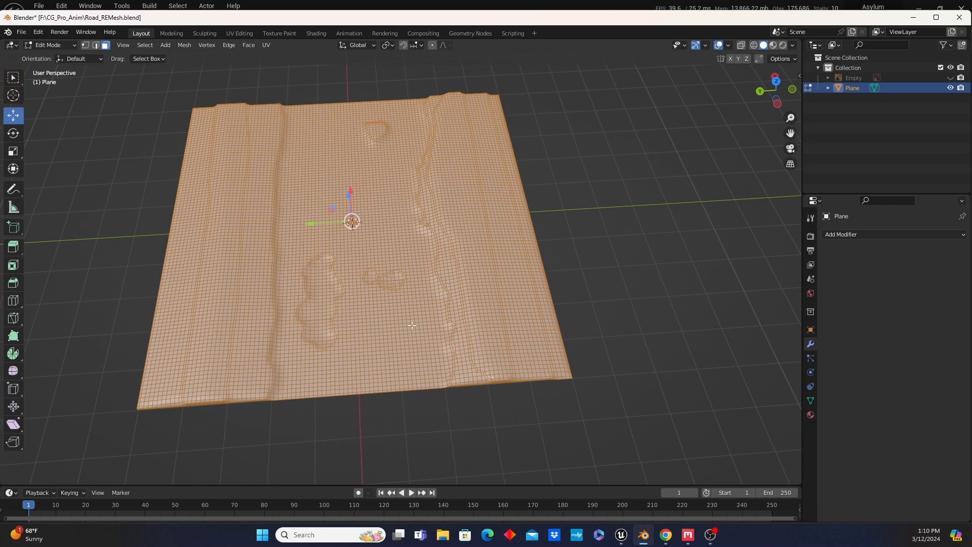
# Return the plane to Object Mode and bring up the Add Modifier list
pyautogui.click(47, 45)
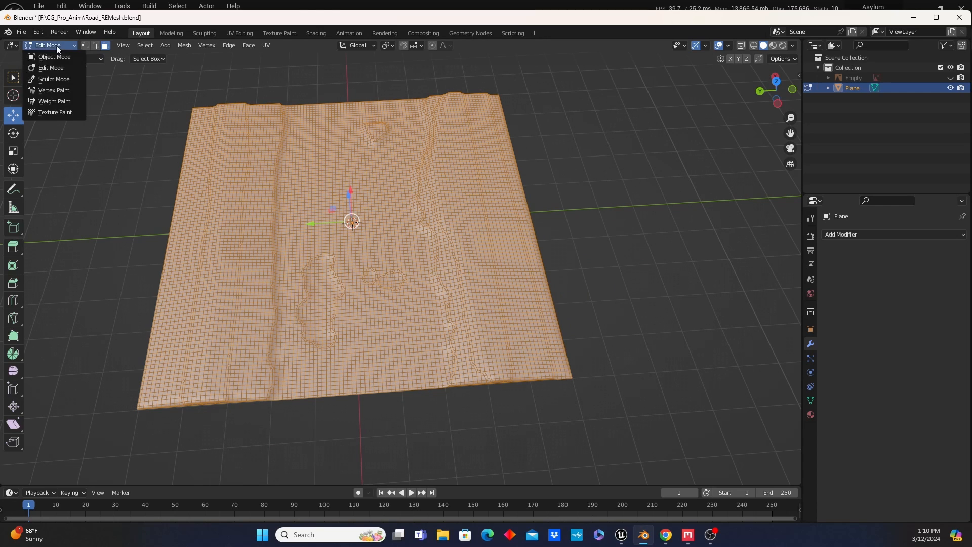
pyautogui.moveTo(55, 56)
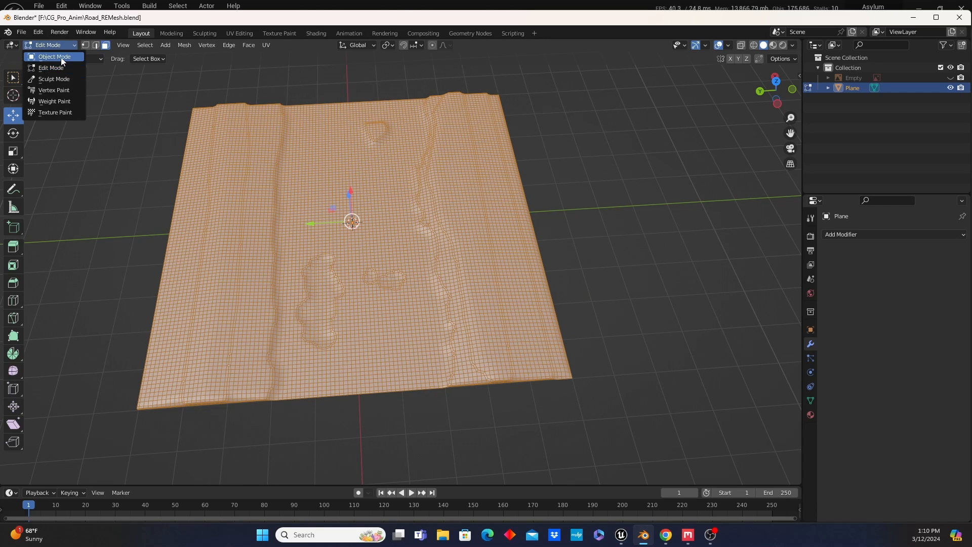
pyautogui.click(55, 56)
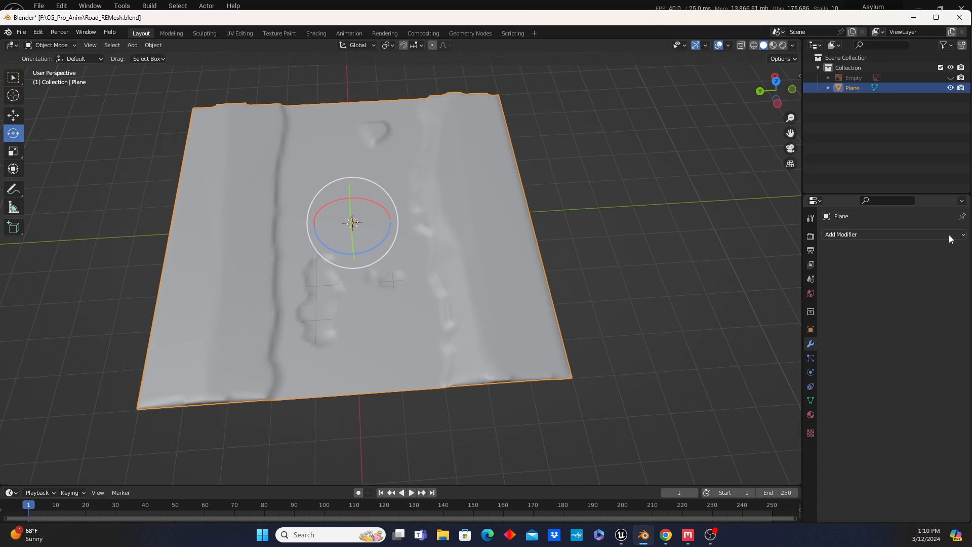
pyautogui.click(893, 234)
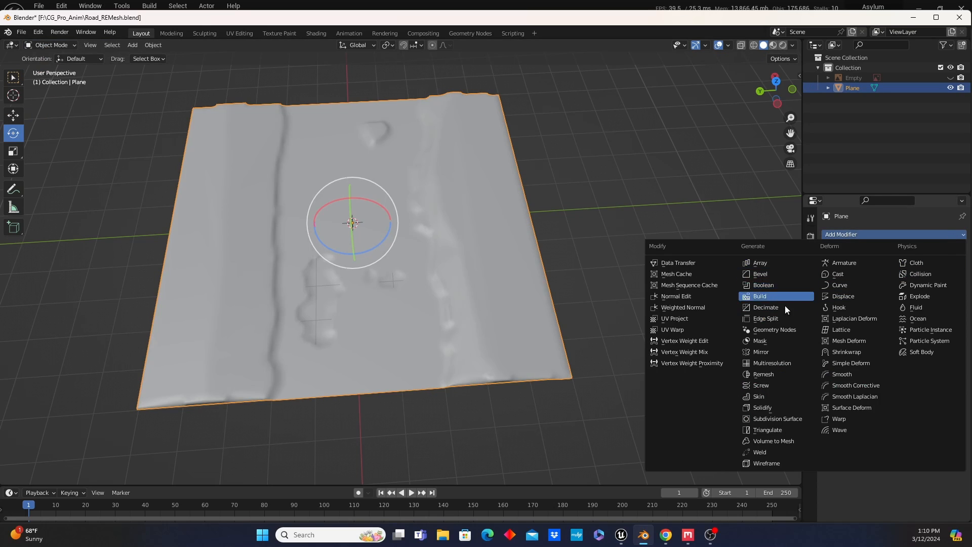
pyautogui.moveTo(764, 373)
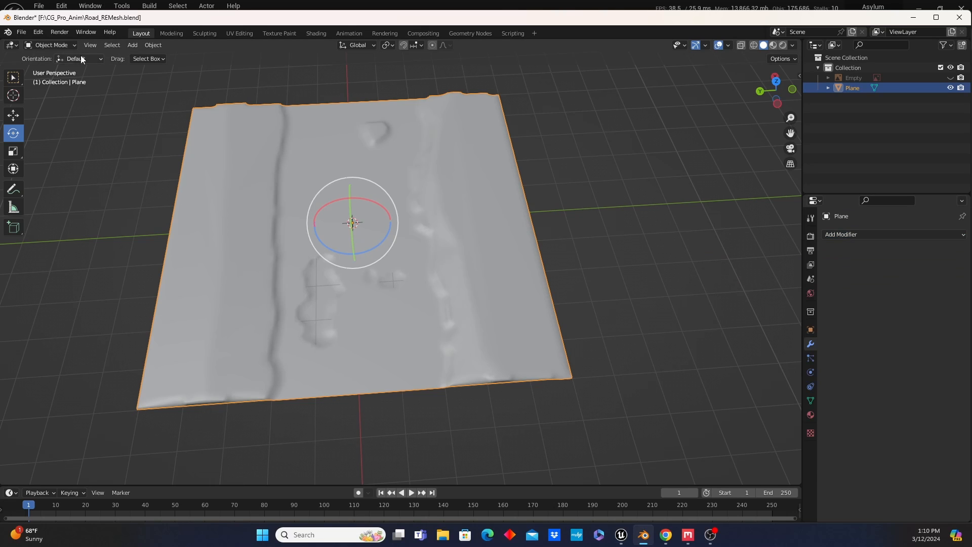
# Alt-Tab to the Quixel Mixer Road_ReMesh project and orbit around the cracked snowy road
pyautogui.press('Tab')
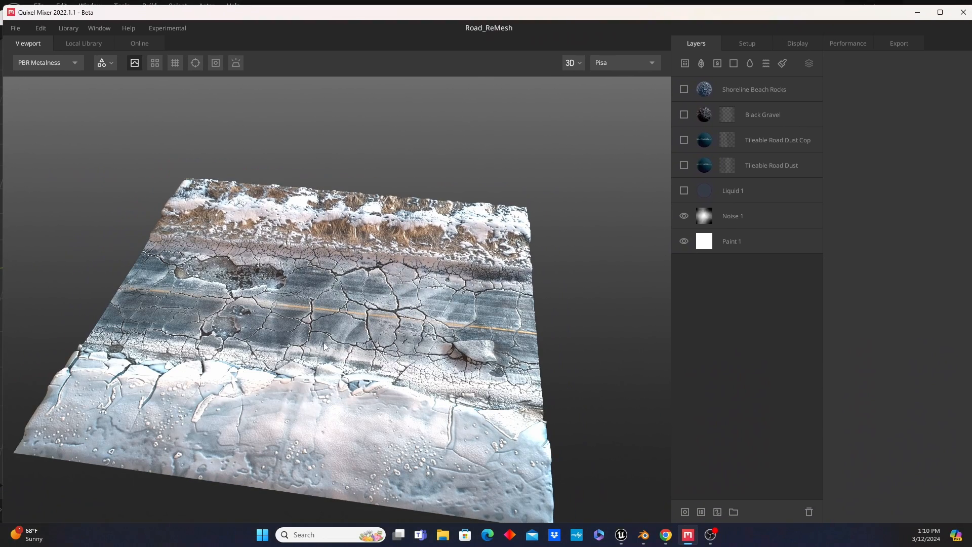
pyautogui.moveTo(325, 346); pyautogui.dragTo(519, 350)
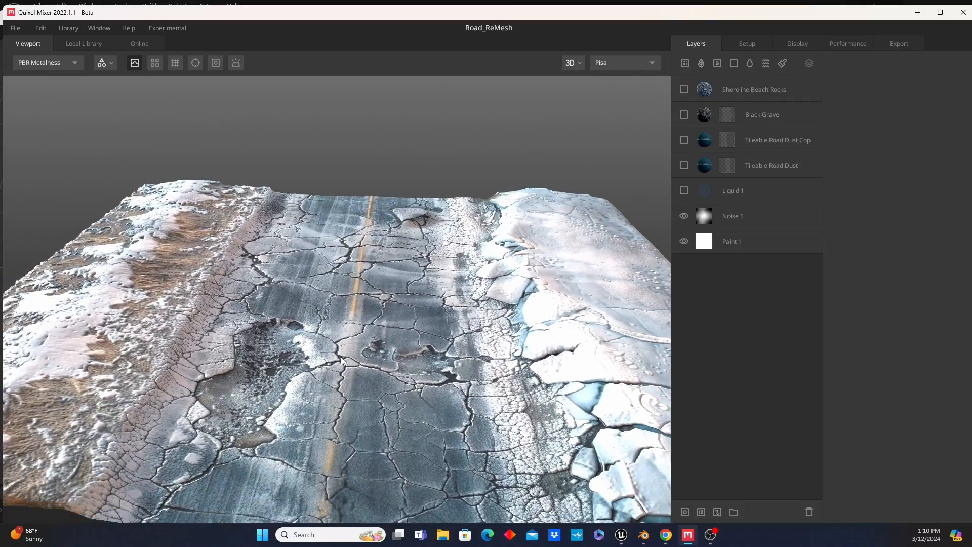
pyautogui.moveTo(341, 348); pyautogui.dragTo(329, 372)
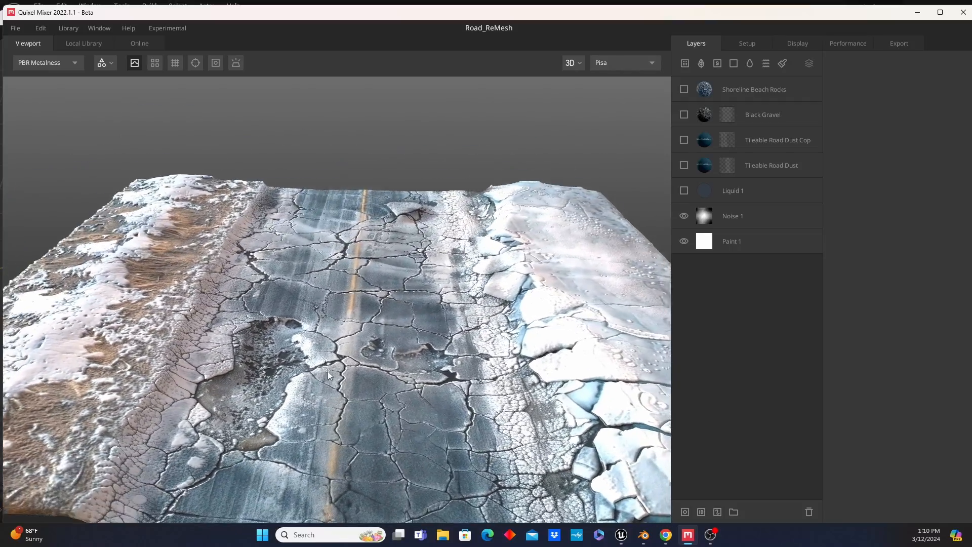
pyautogui.moveTo(328, 376); pyautogui.dragTo(201, 373)
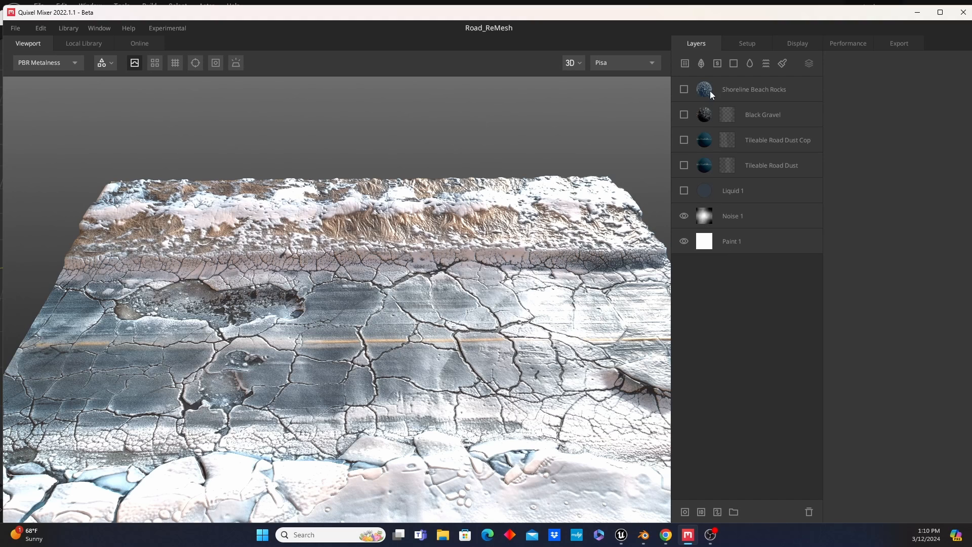
pyautogui.moveTo(684, 89)
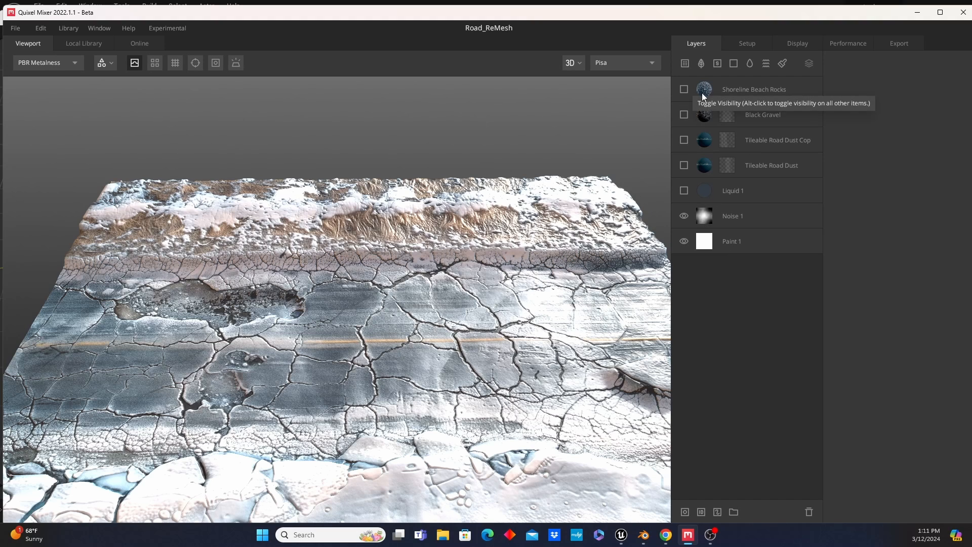
pyautogui.click(684, 89)
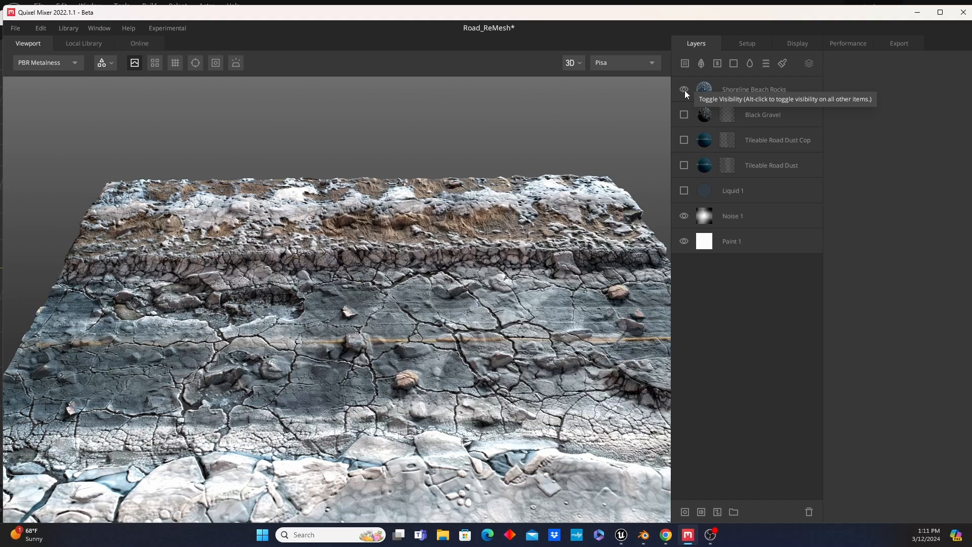
pyautogui.click(684, 89)
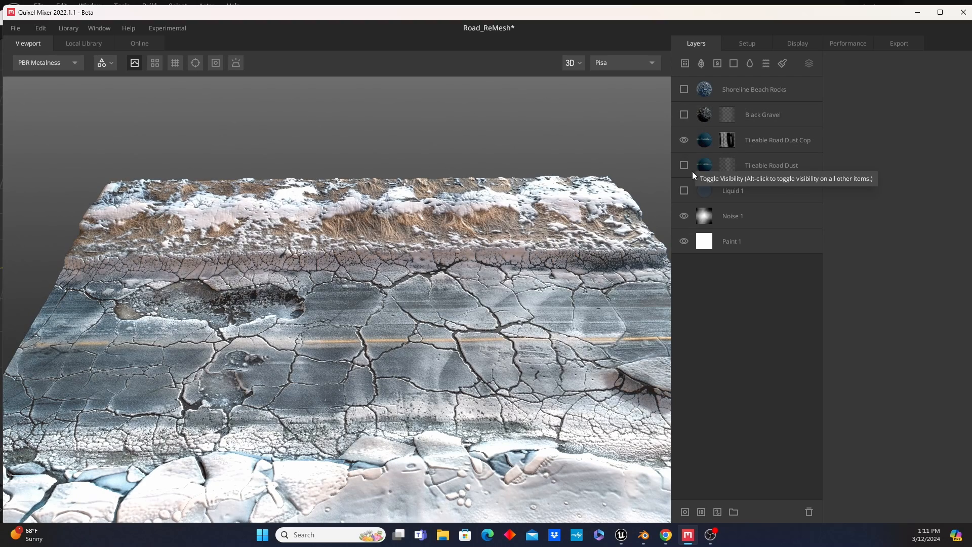
pyautogui.click(684, 166)
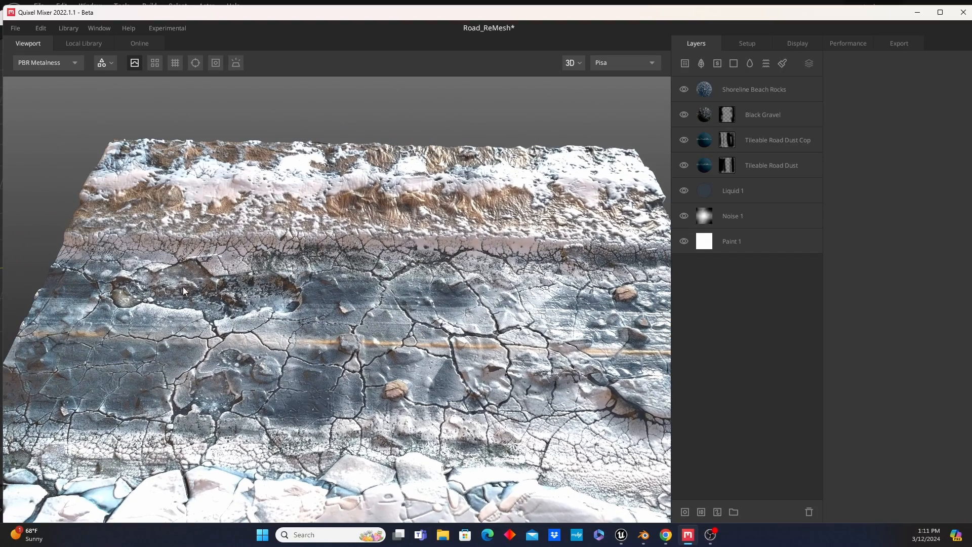
pyautogui.moveTo(469, 300)
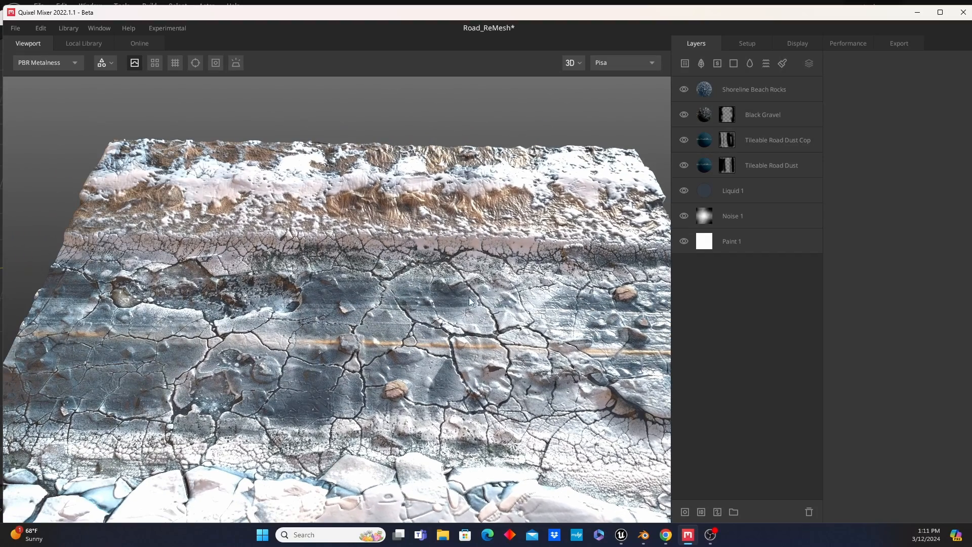
pyautogui.moveTo(472, 301); pyautogui.dragTo(577, 319)
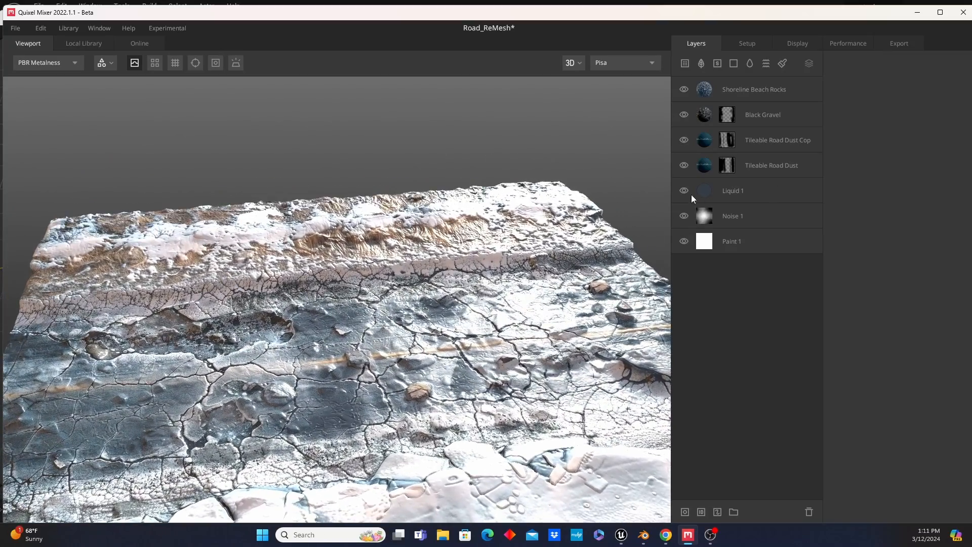
pyautogui.click(684, 165)
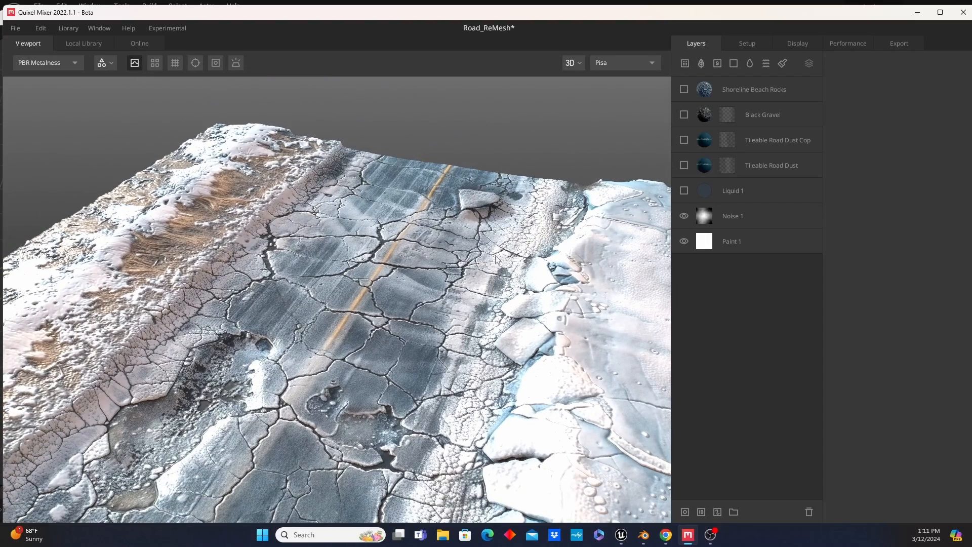
# In Unreal's Content Browser, open SM_Road > Road4K and select the Road_ReMesh static mesh
pyautogui.click(620, 535)
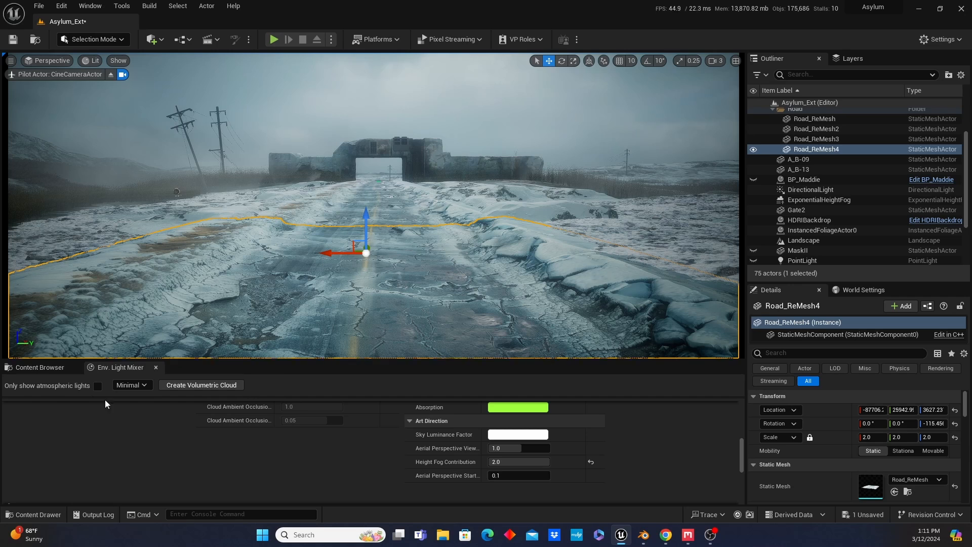
pyautogui.click(39, 367)
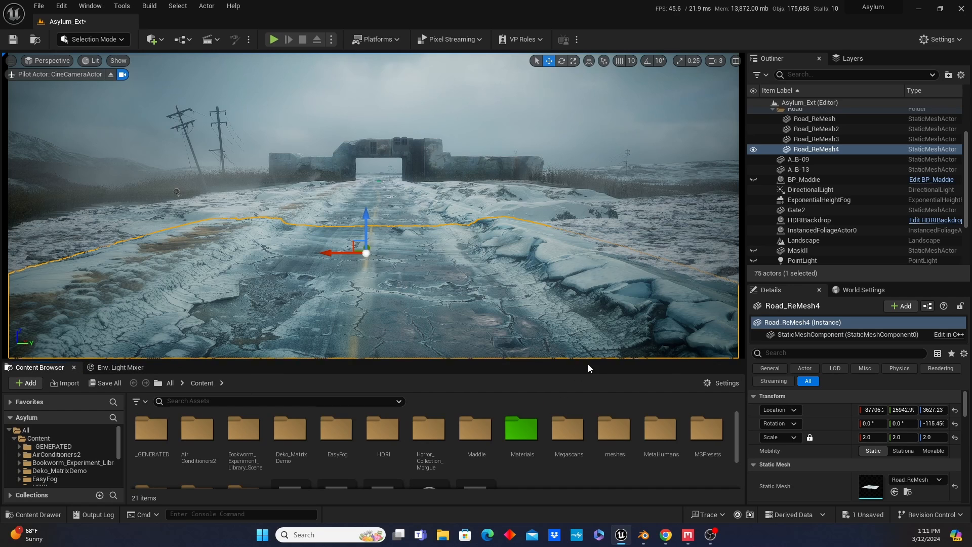
pyautogui.moveTo(643, 383)
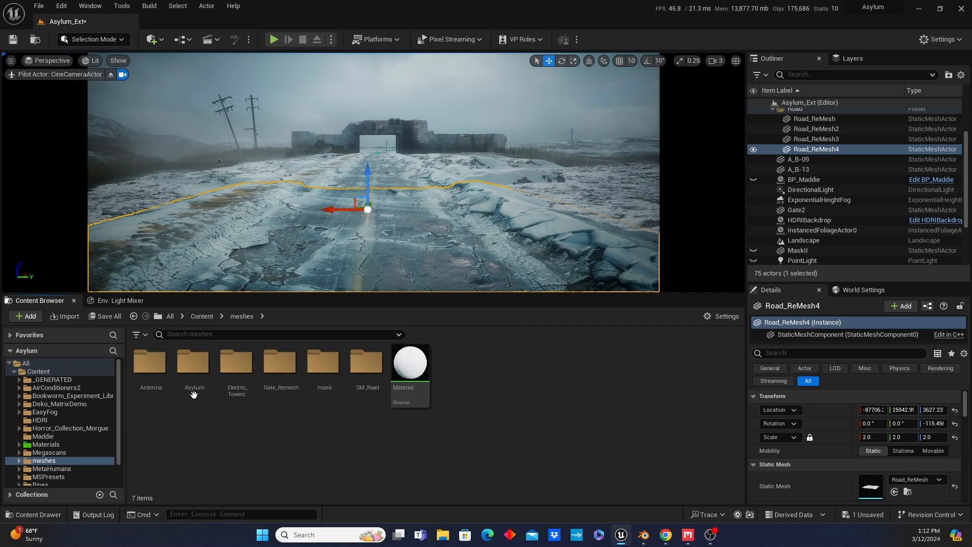
pyautogui.click(367, 362)
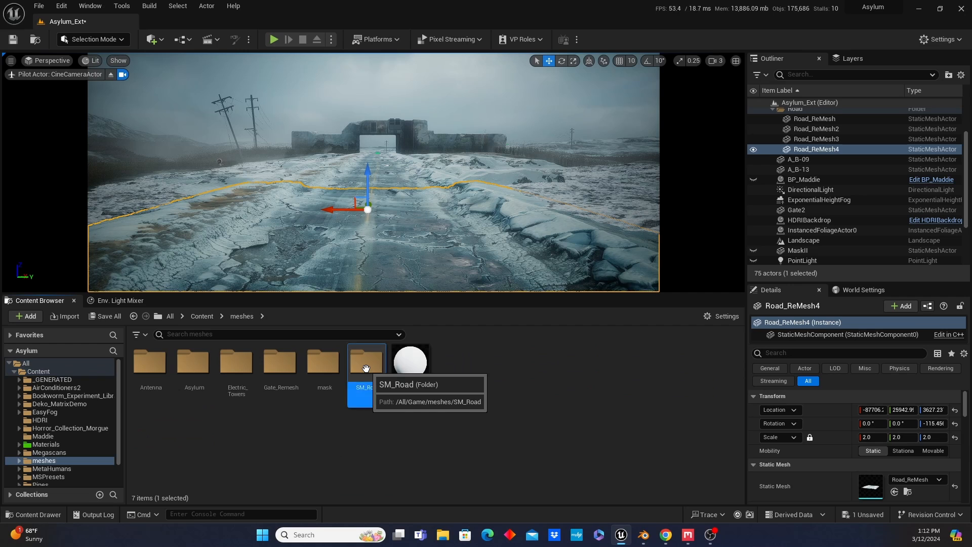
pyautogui.doubleClick(366, 360)
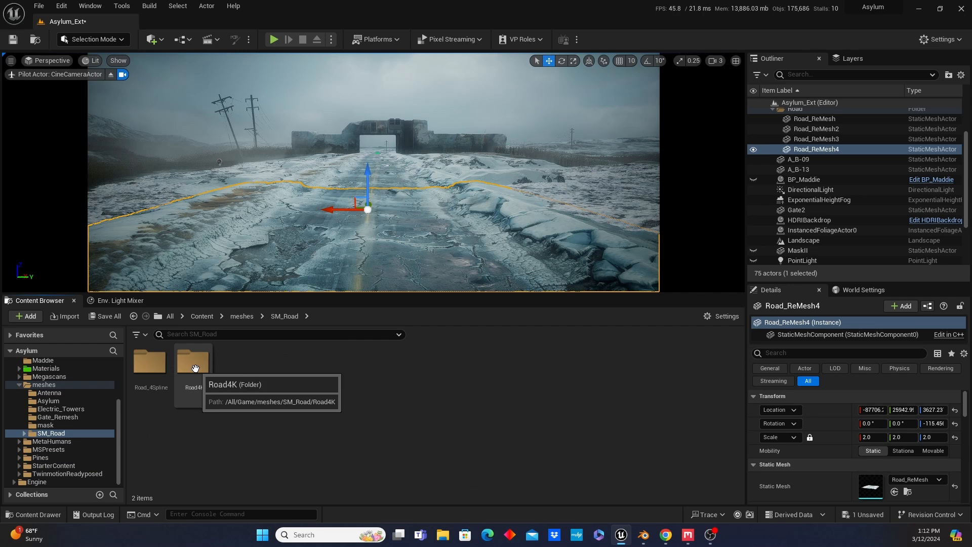
pyautogui.doubleClick(193, 362)
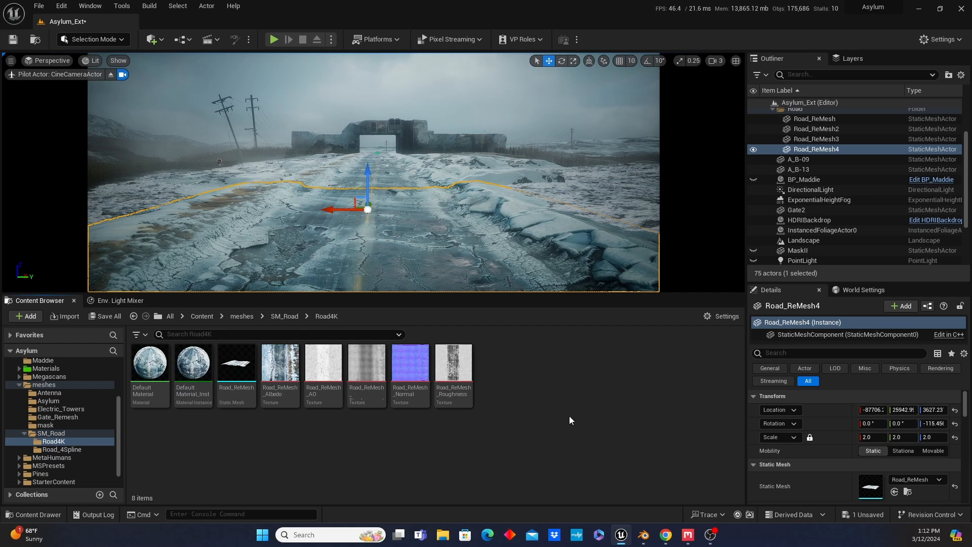
pyautogui.moveTo(236, 363)
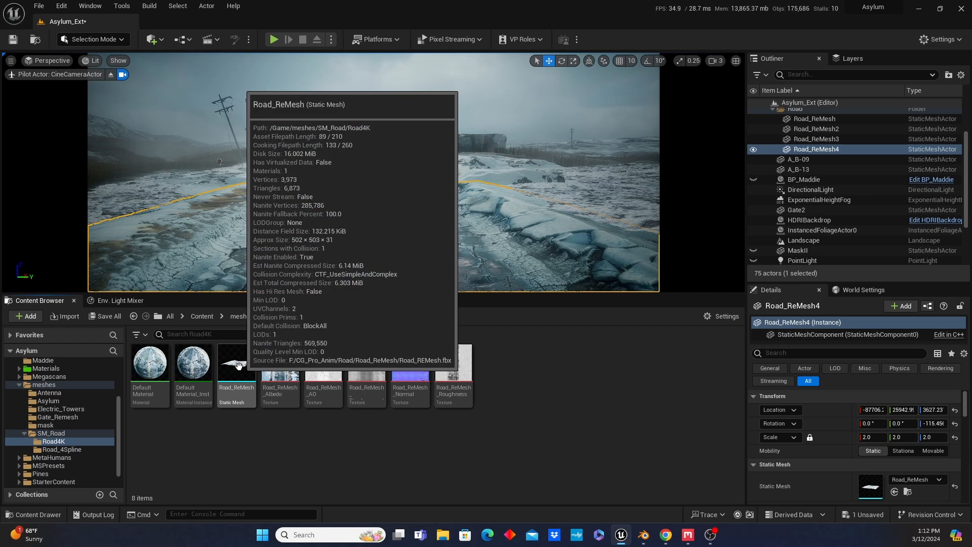
pyautogui.click(237, 365)
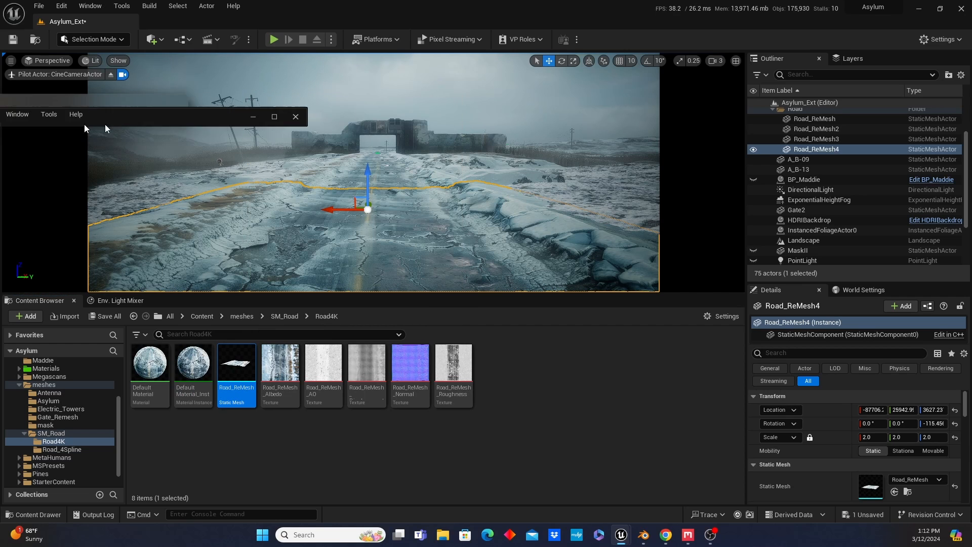
pyautogui.doubleClick(237, 363)
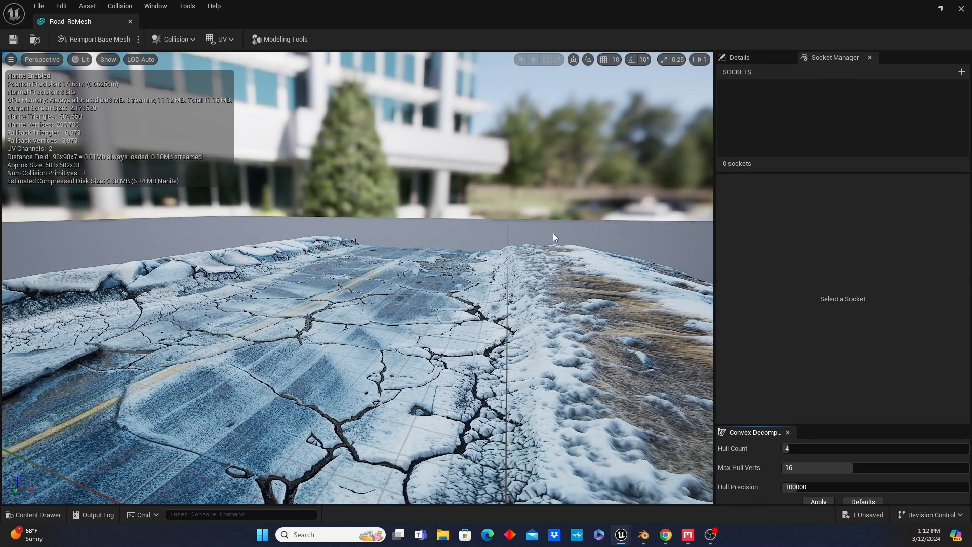
pyautogui.moveTo(289, 30)
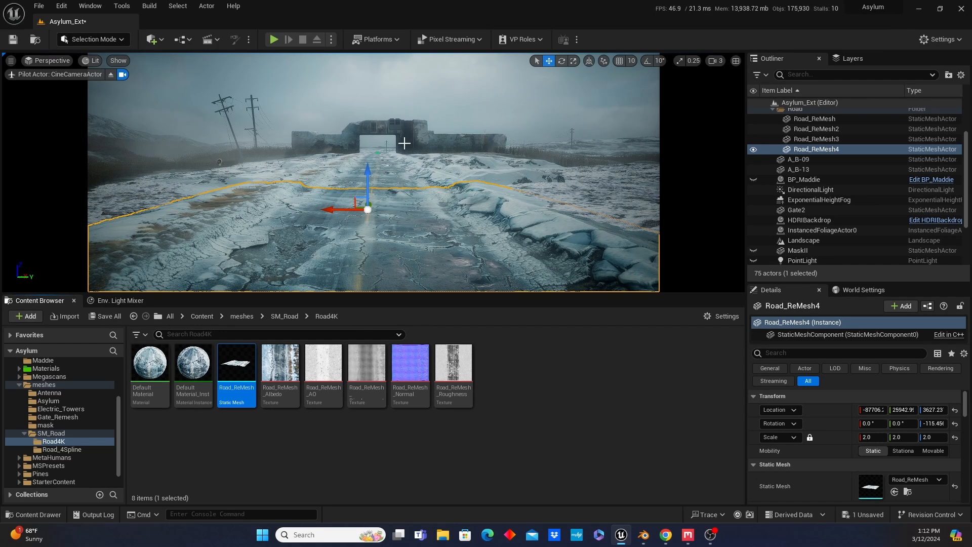
pyautogui.click(816, 138)
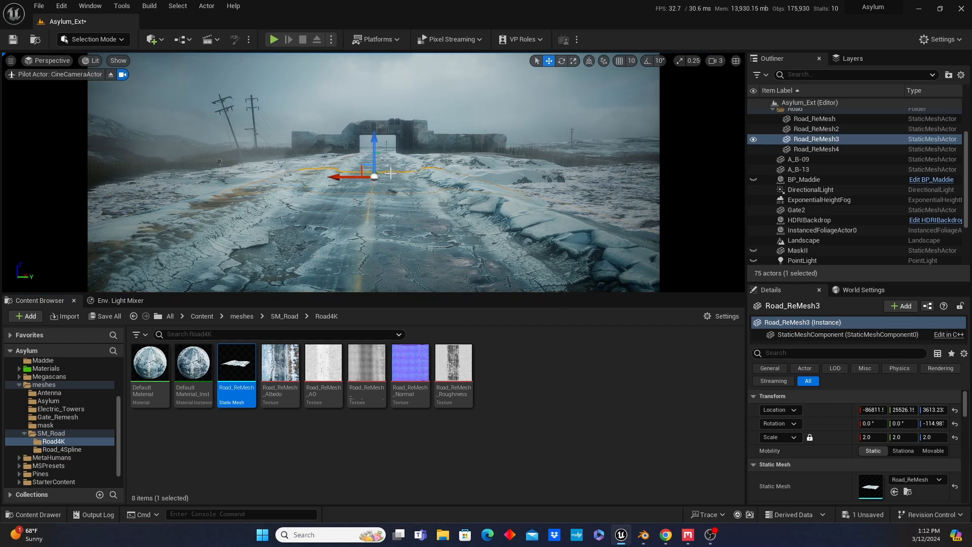
pyautogui.click(815, 128)
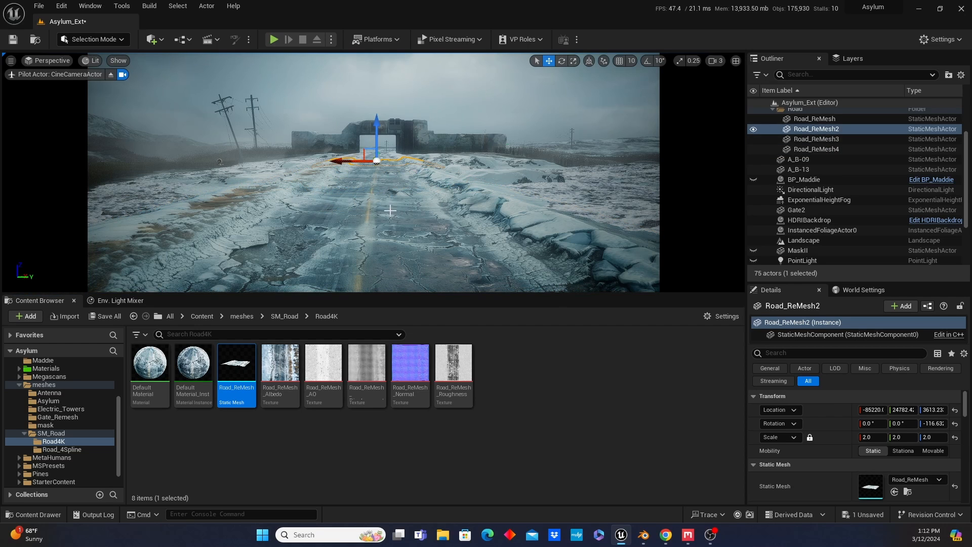
pyautogui.click(816, 148)
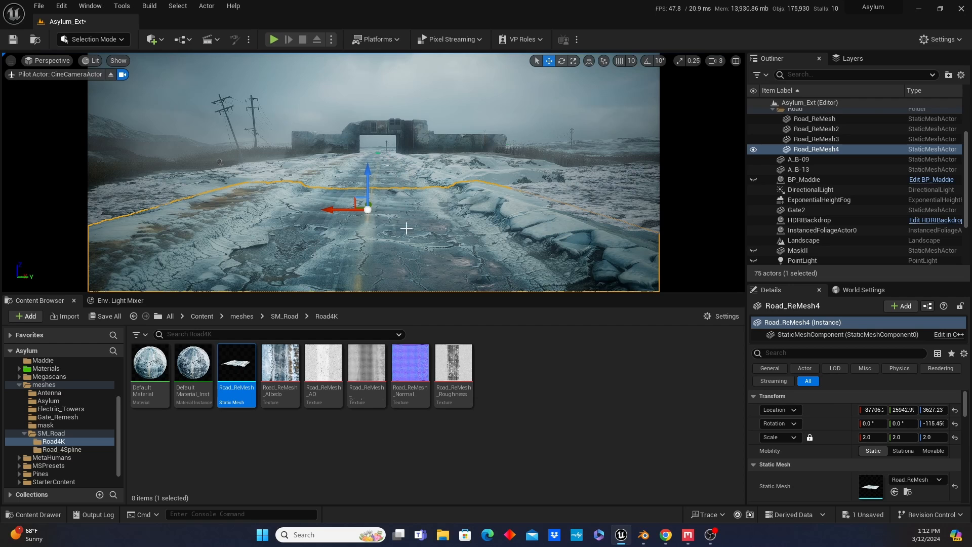
pyautogui.moveTo(386, 151)
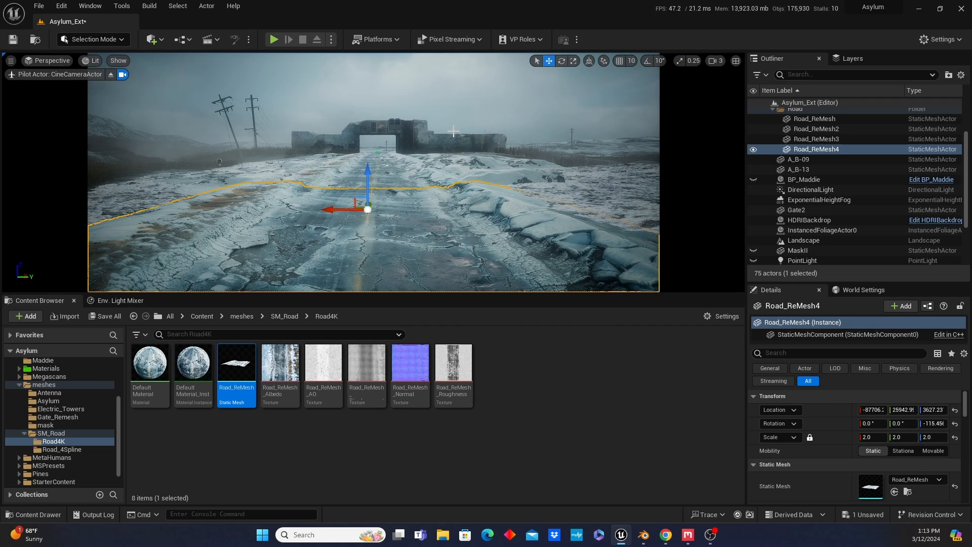
pyautogui.moveTo(403, 174)
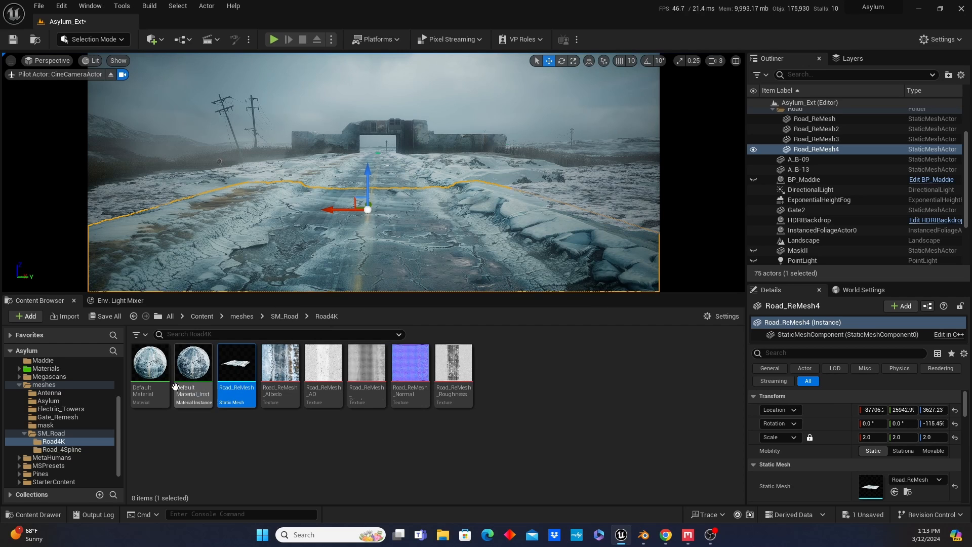
# Open the road's DefaultMaterial, inspect a Texture Sample node, and close the material editor
pyautogui.click(149, 362)
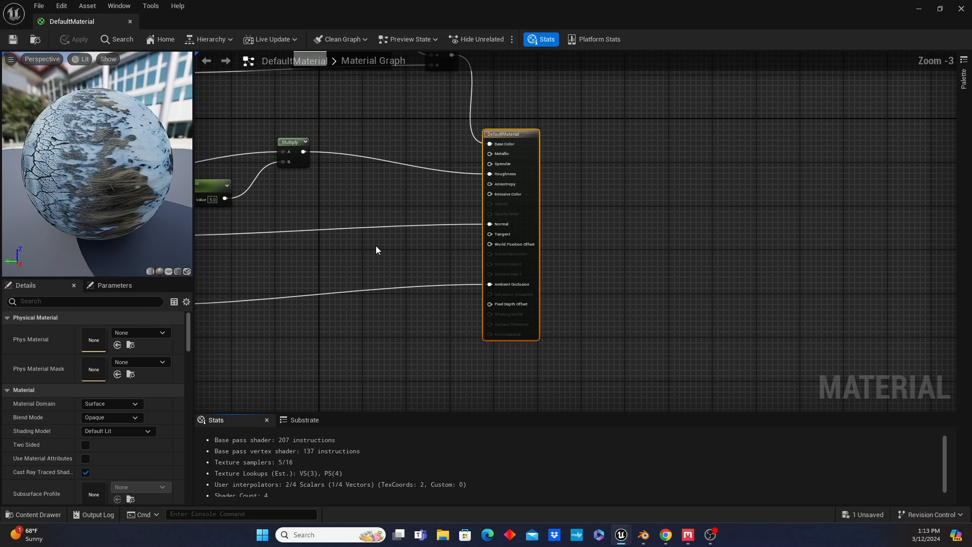
pyautogui.scroll(-3)
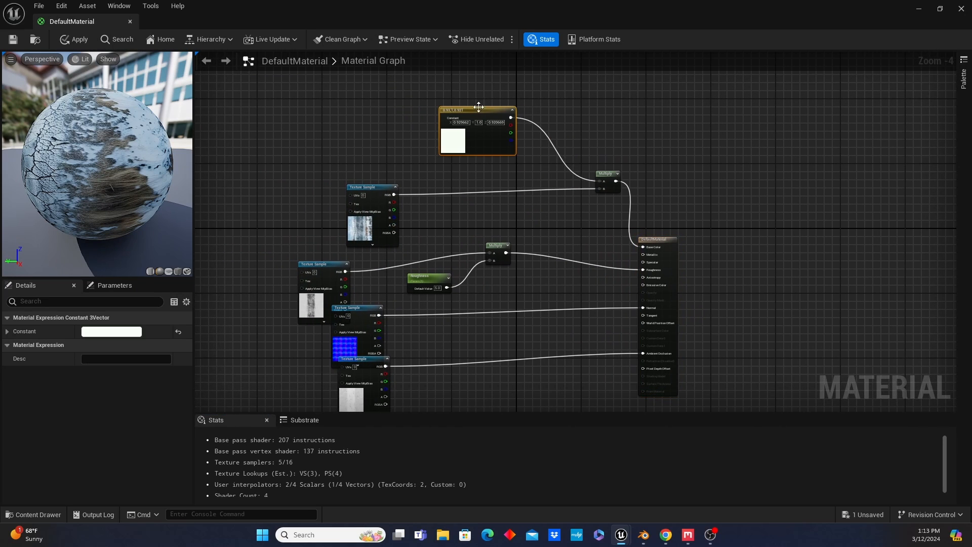
pyautogui.click(365, 183)
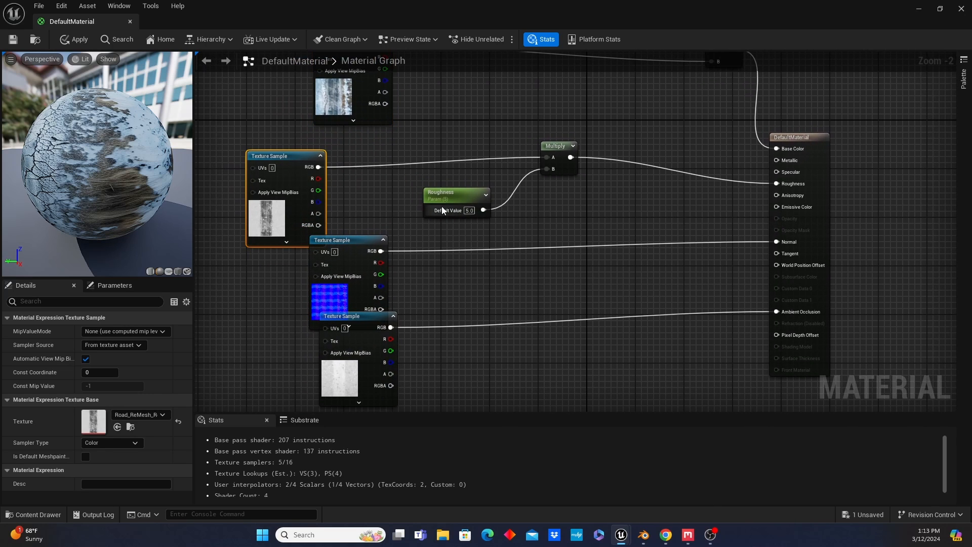
pyautogui.moveTo(456, 214)
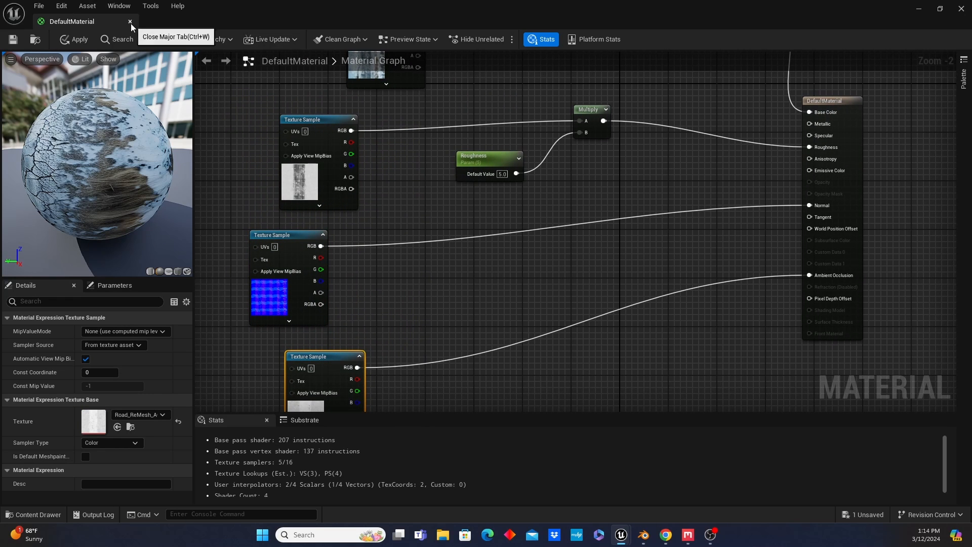
pyautogui.click(130, 21)
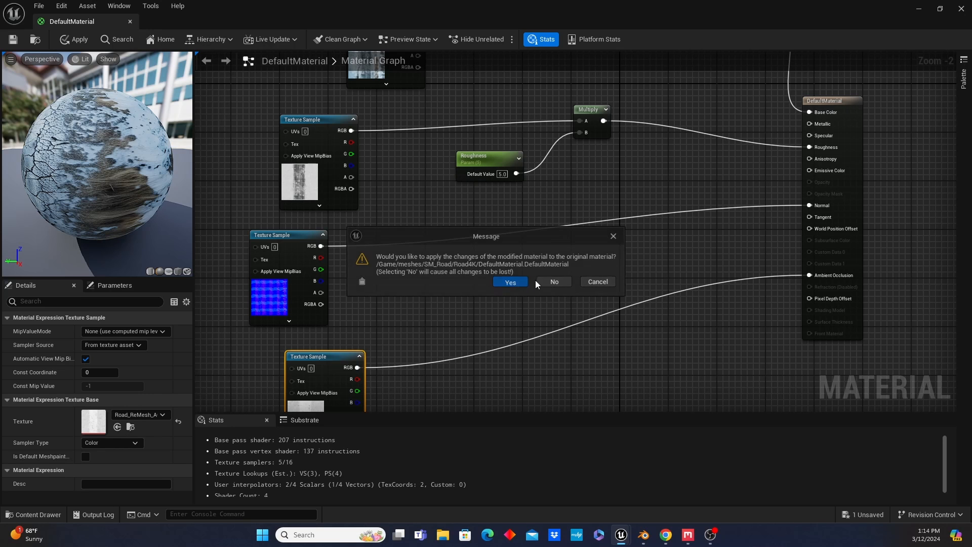
# Confirm Yes to apply changes to DefaultMaterial, check the editor modes, and open the Edit menu
pyautogui.click(510, 282)
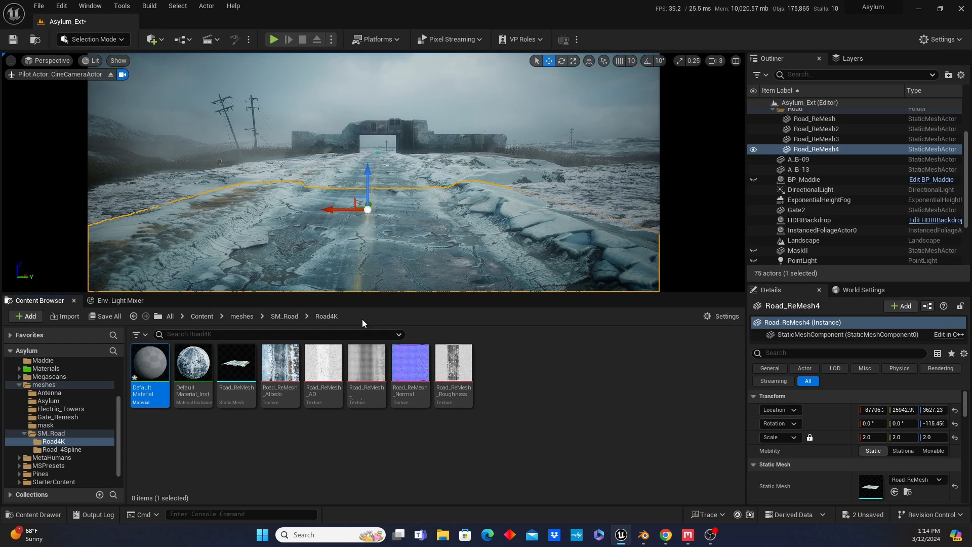
pyautogui.moveTo(534, 381)
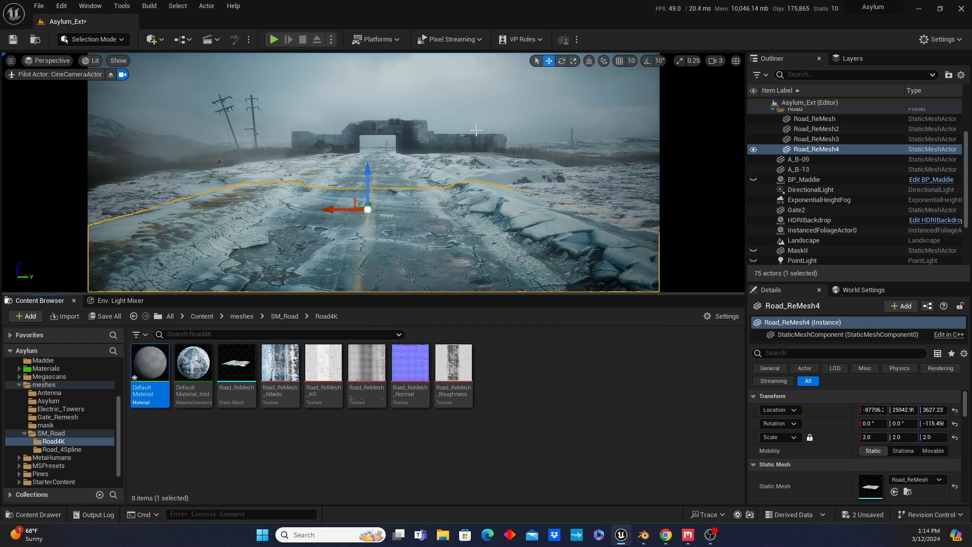
pyautogui.click(93, 39)
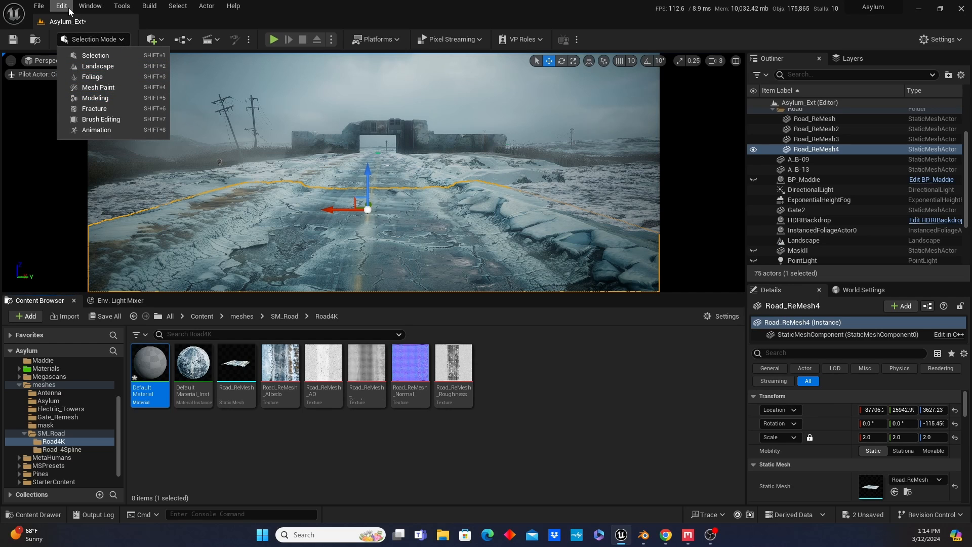
pyautogui.click(61, 6)
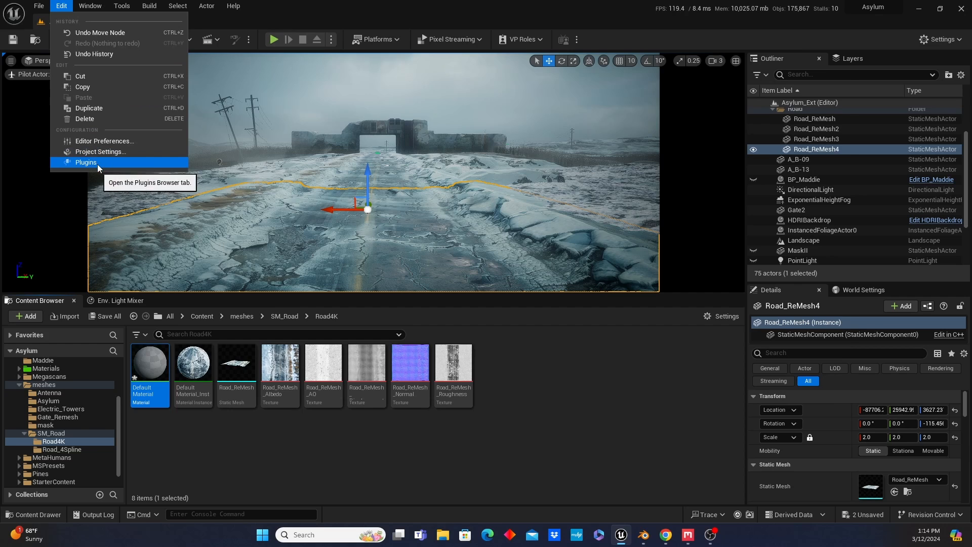
# Enable the Modeling Tools Editor Mode plugin from Edit > Plugins and close the browser
pyautogui.click(85, 162)
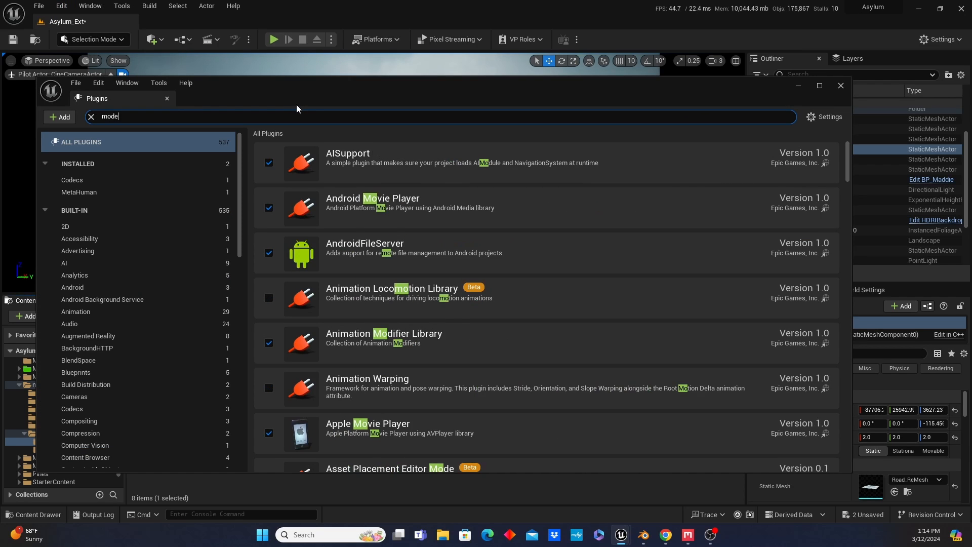
pyautogui.scroll(-3)
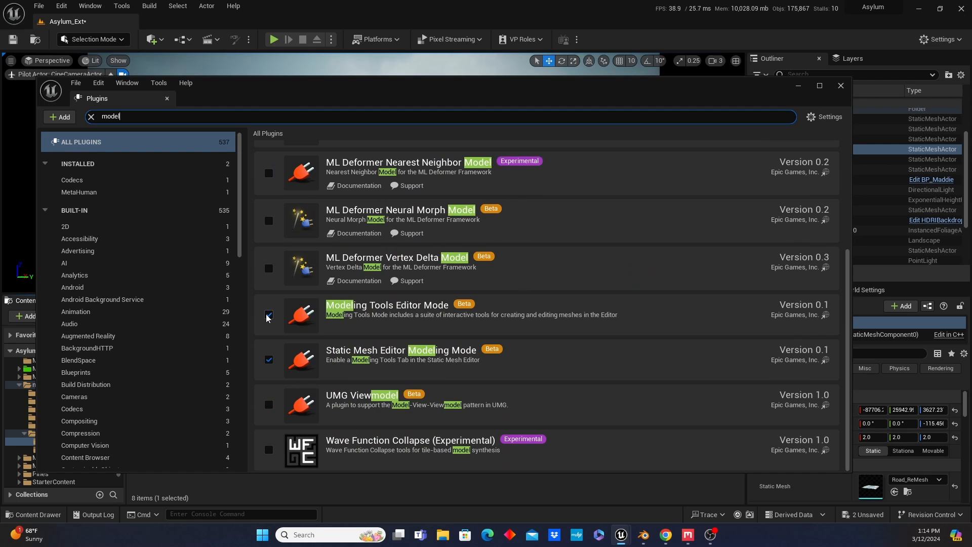
pyautogui.click(269, 314)
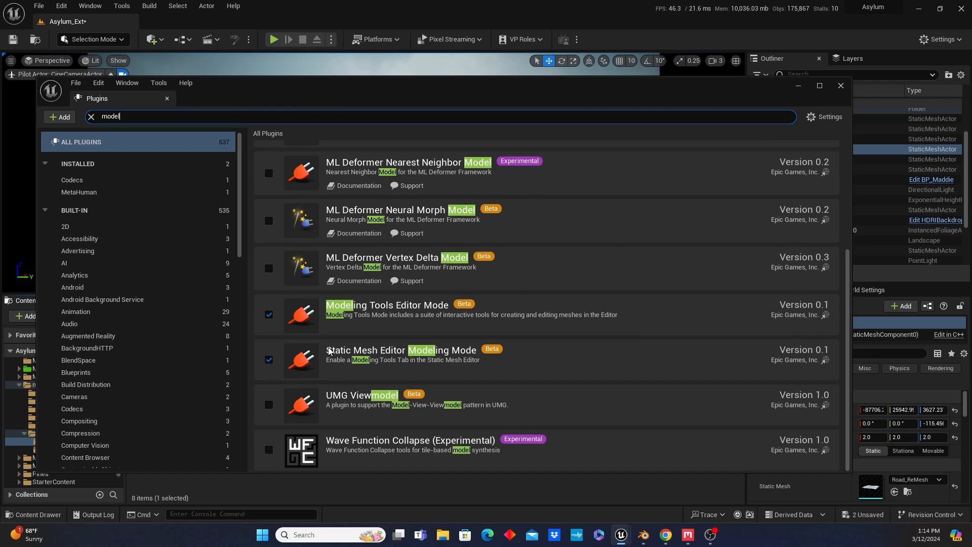
pyautogui.moveTo(862, 96)
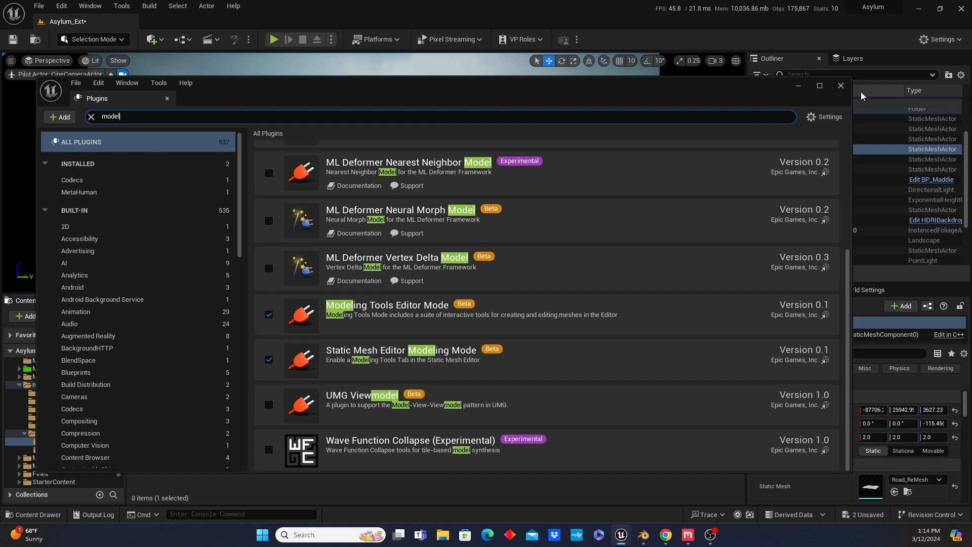
pyautogui.click(841, 86)
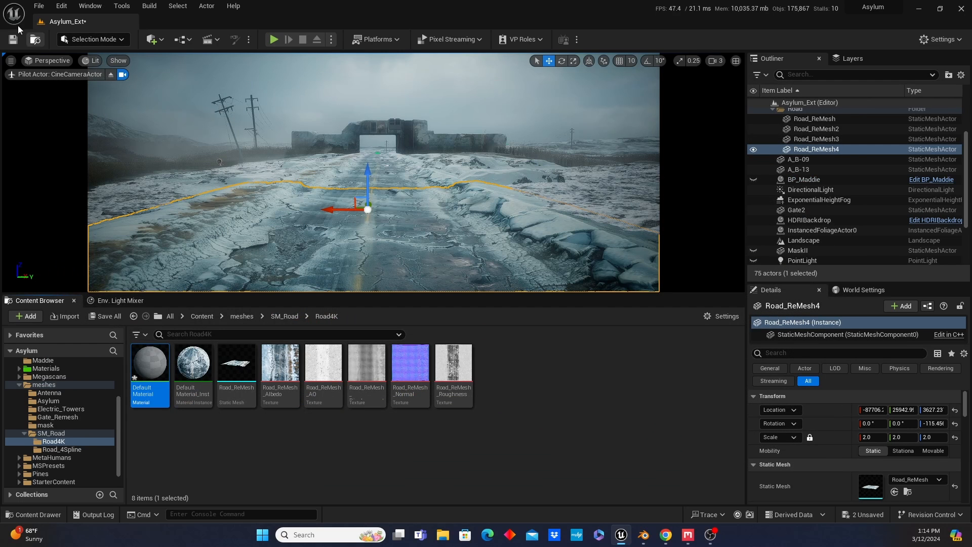
# Switch to Modeling Mode, browse the XForm tools, then show the Deform category
pyautogui.click(90, 39)
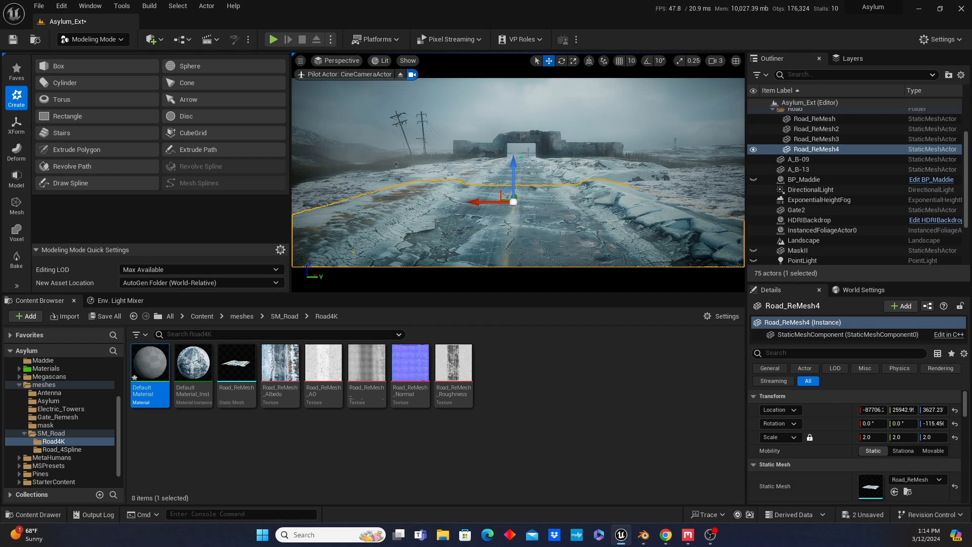
pyautogui.click(16, 124)
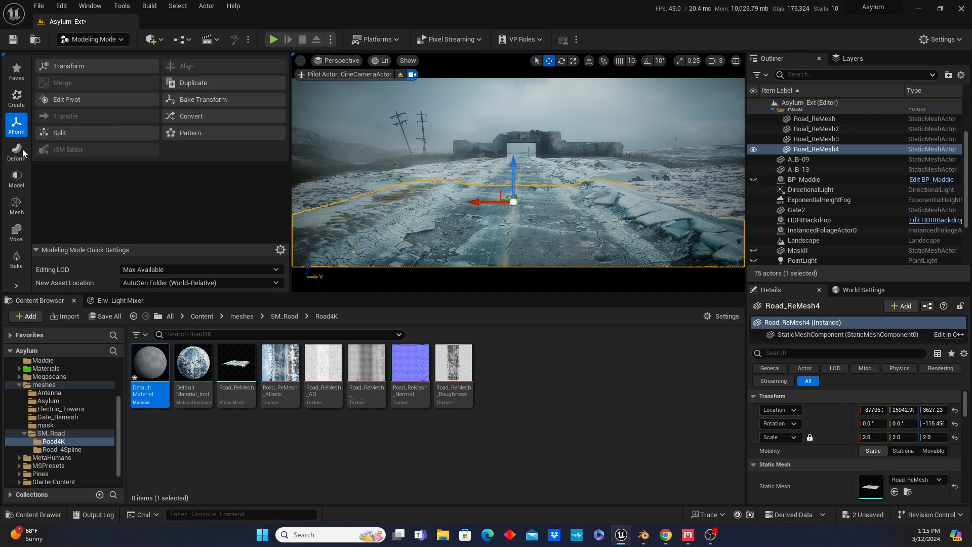
pyautogui.click(16, 151)
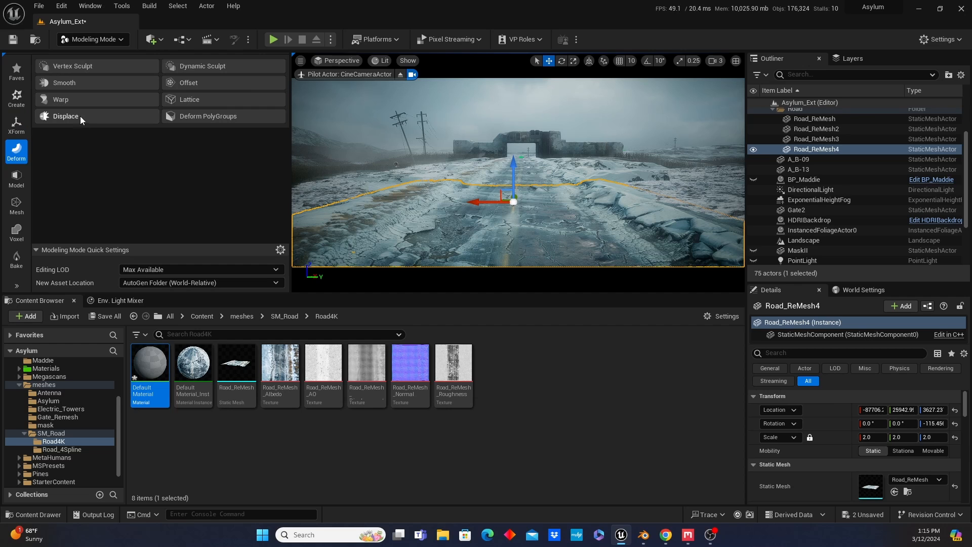
pyautogui.moveTo(71, 119)
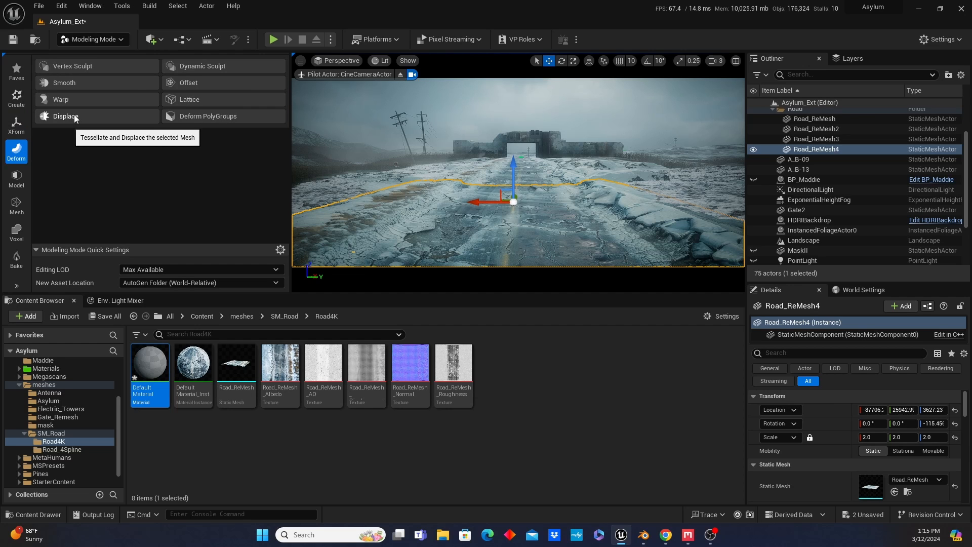
# Displace the road mesh with a Texture2D Map at intensity 10.0
pyautogui.click(65, 116)
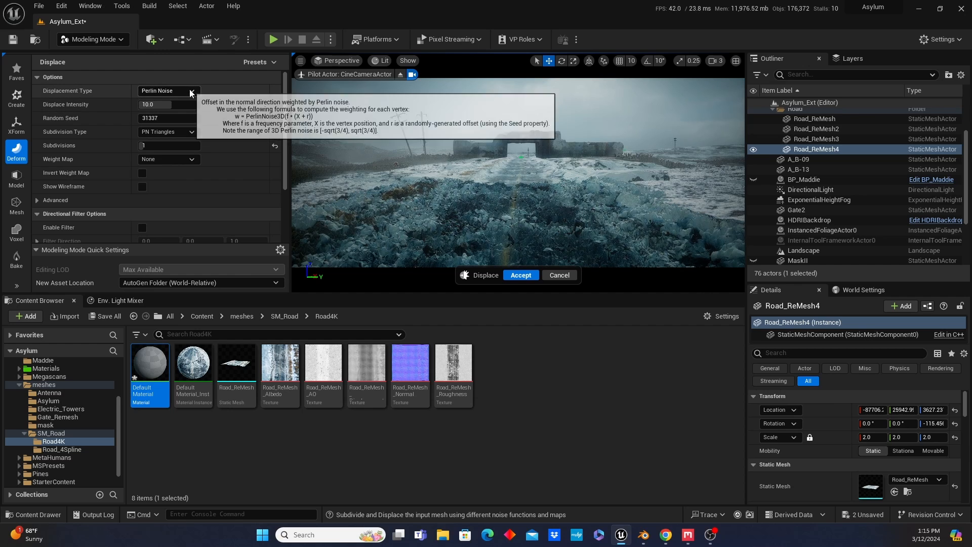
pyautogui.click(168, 91)
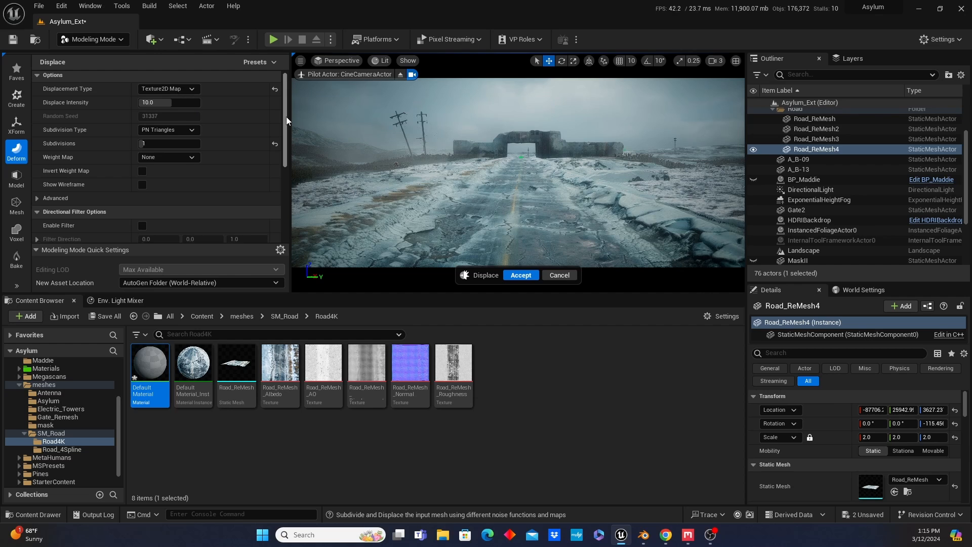
pyautogui.scroll(-3)
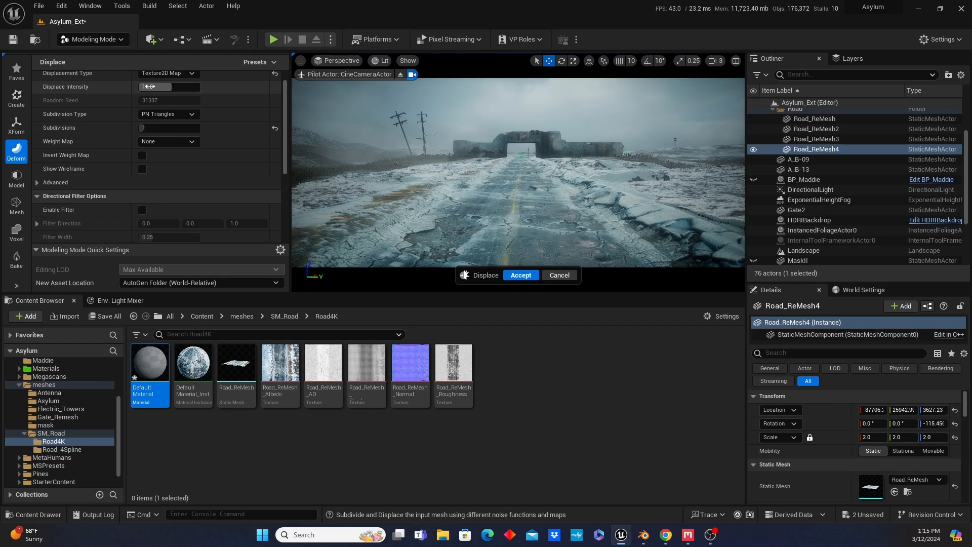
pyautogui.write('10.0')
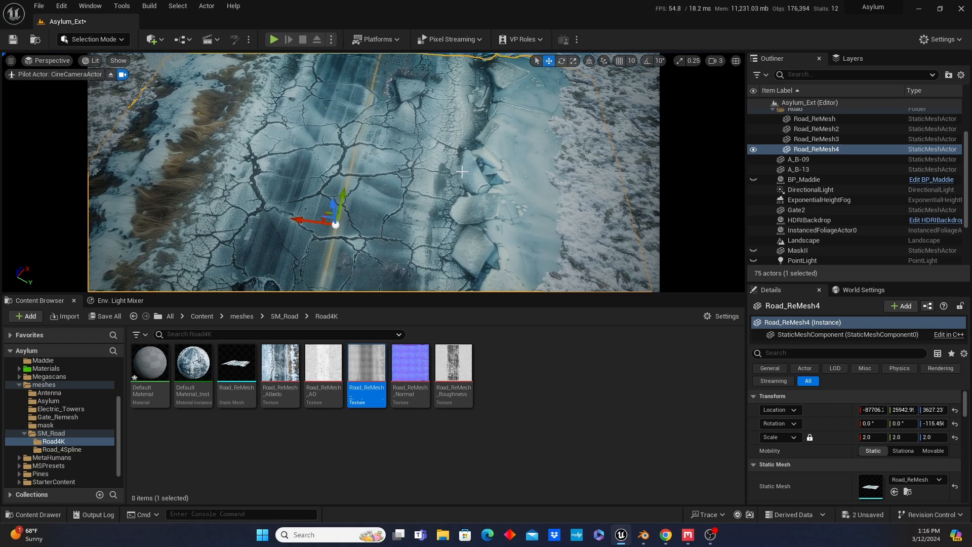
pyautogui.moveTo(461, 172)
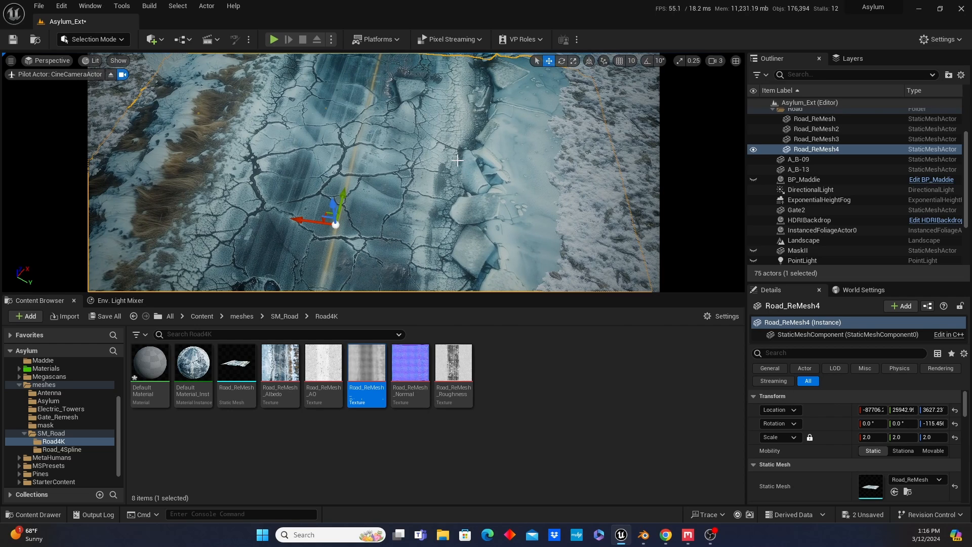
pyautogui.moveTo(494, 144)
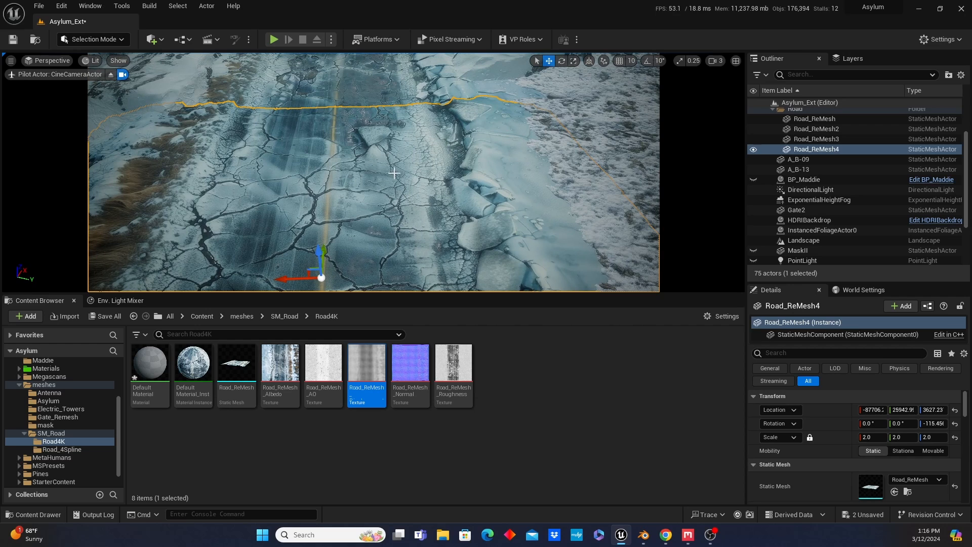
# Switch to Modeling Mode and start the Lattice Deform tool on Road_ReMesh4
pyautogui.click(91, 39)
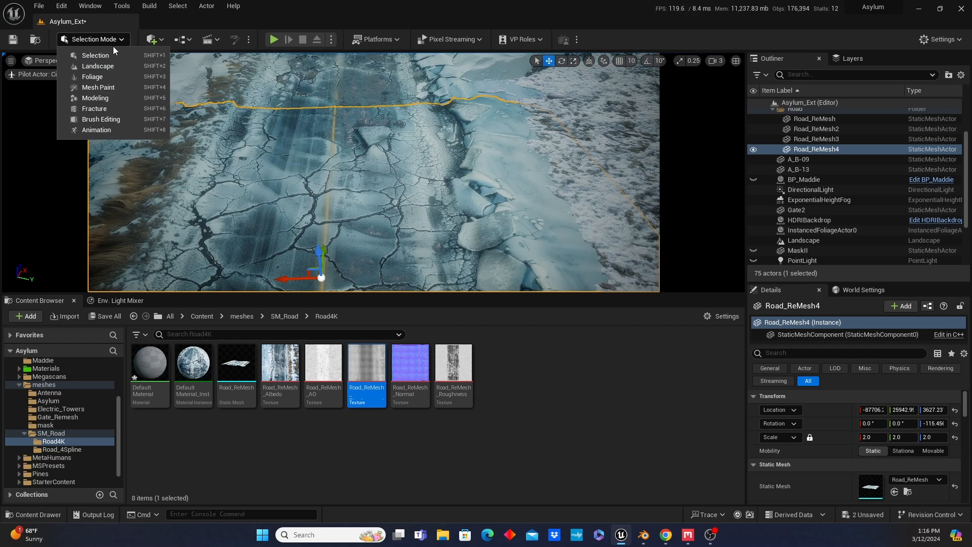
pyautogui.moveTo(92, 77)
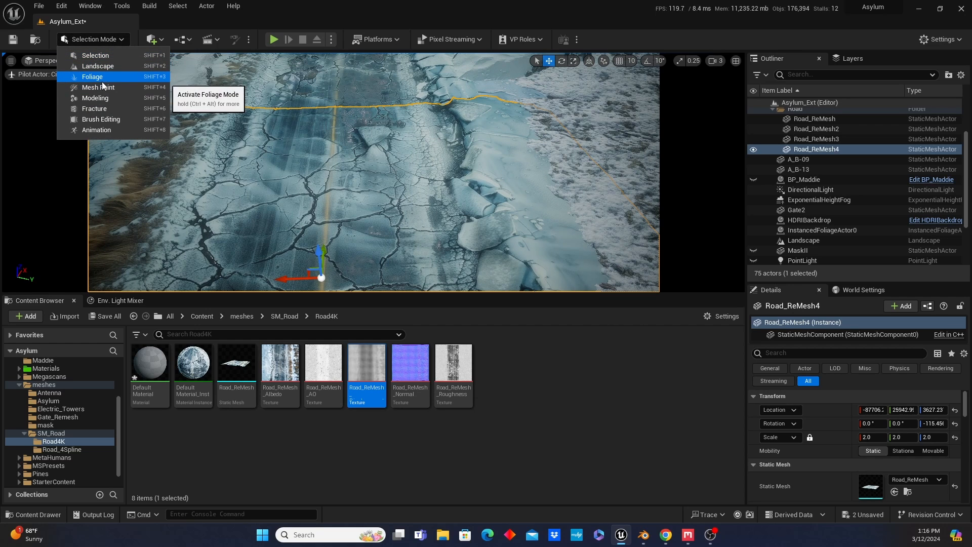
pyautogui.click(94, 98)
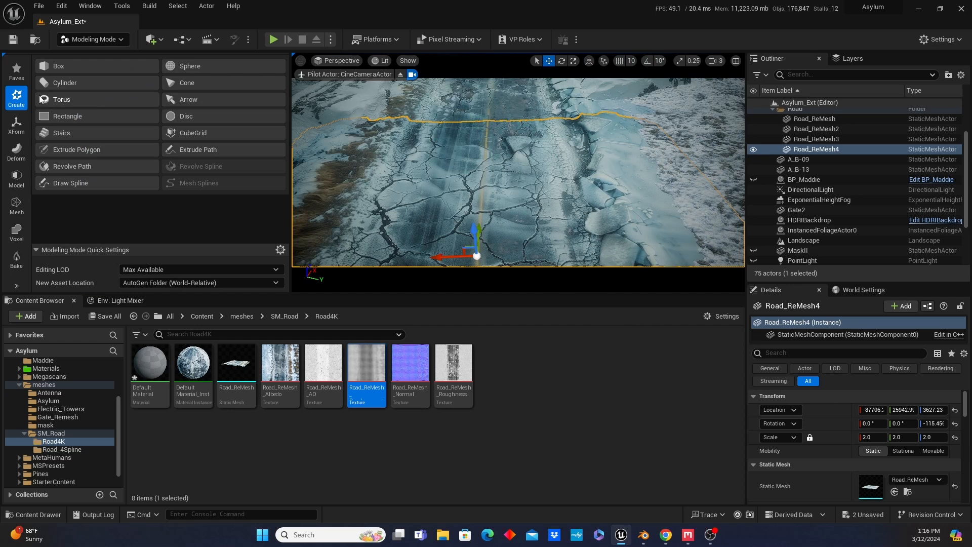
pyautogui.click(15, 152)
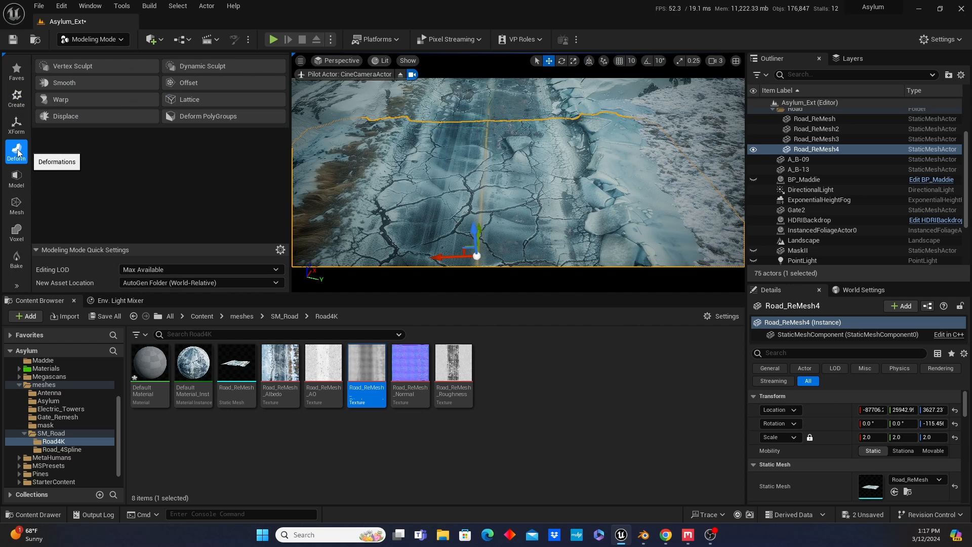
pyautogui.click(188, 99)
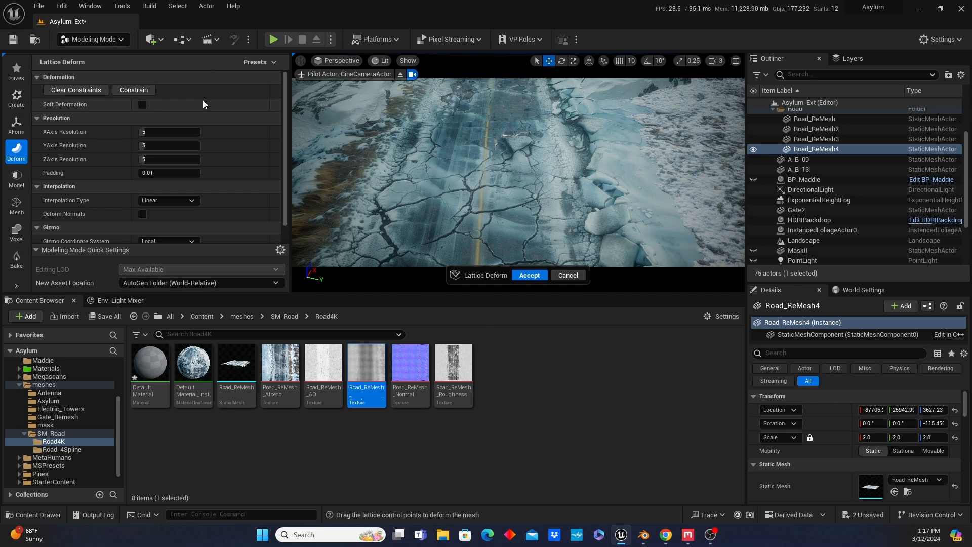